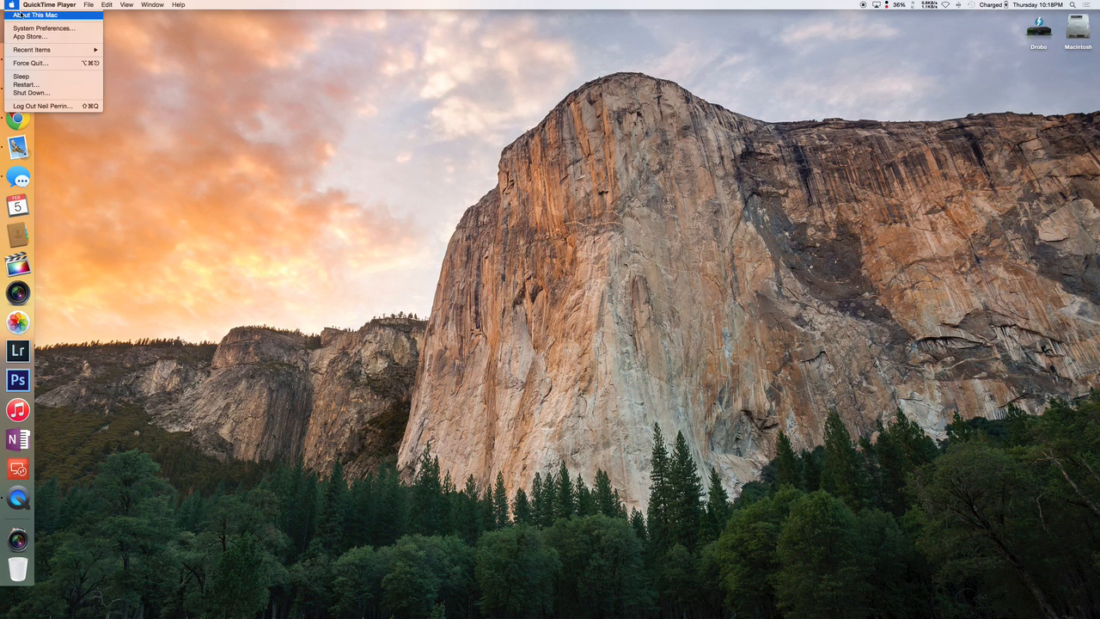
# Show About This Mac, confirming the MacBook Pro runs OS X Yosemite
pyautogui.click(31, 15)
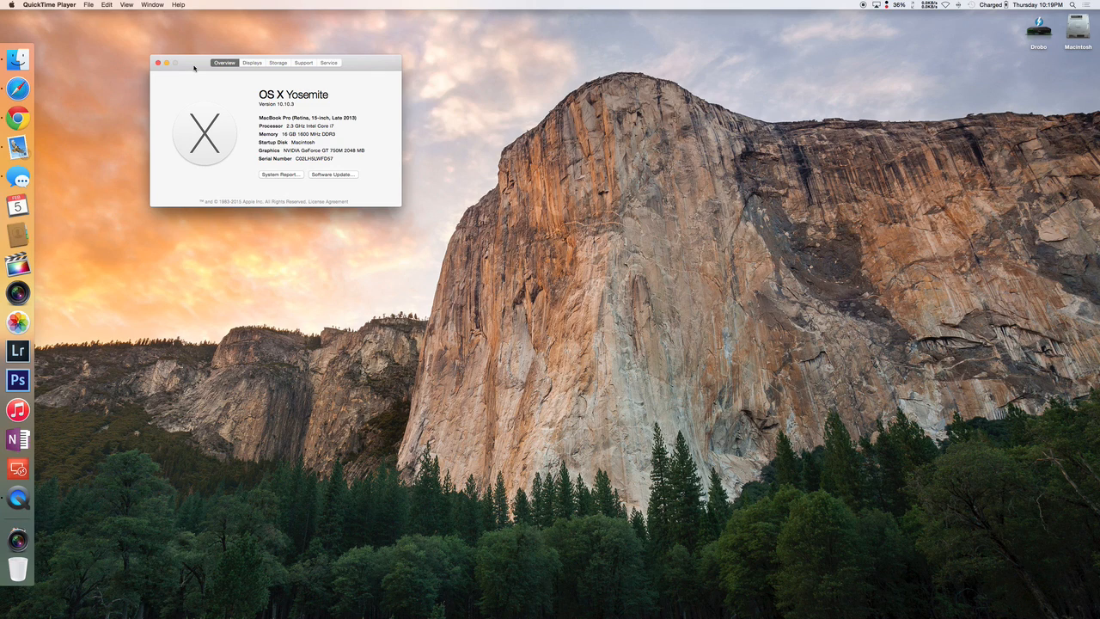
pyautogui.moveTo(261, 105)
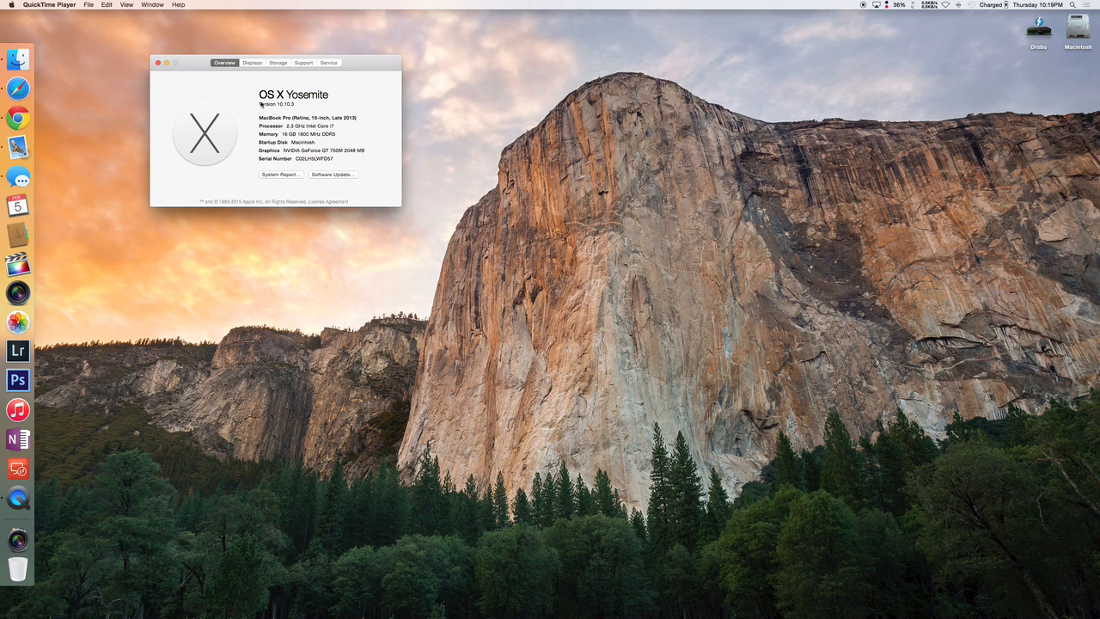
pyautogui.moveTo(269, 107)
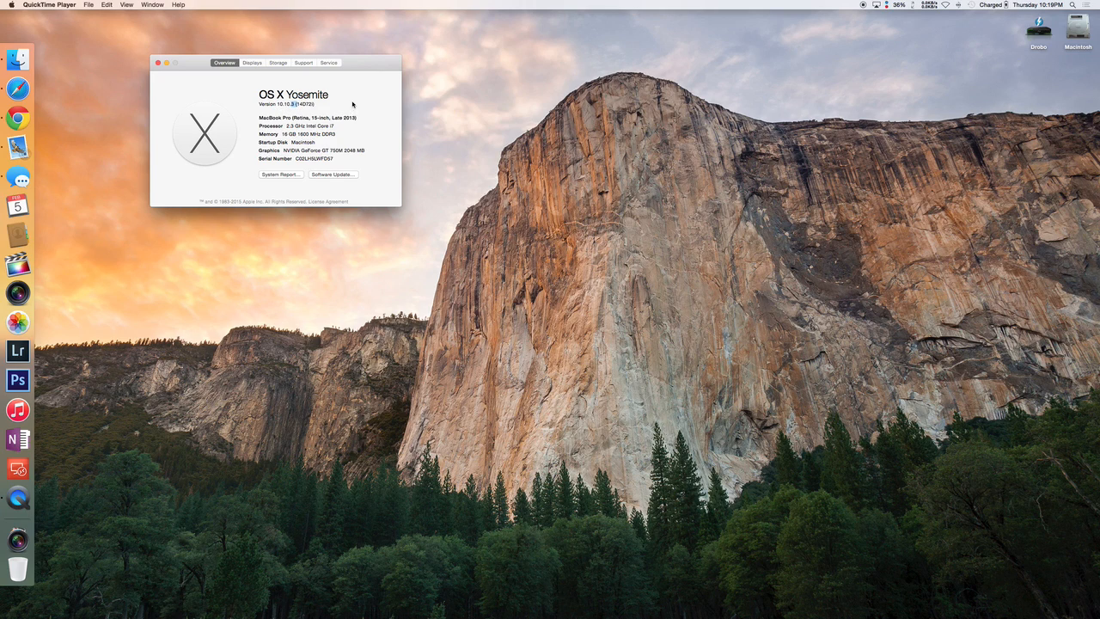
pyautogui.moveTo(363, 103)
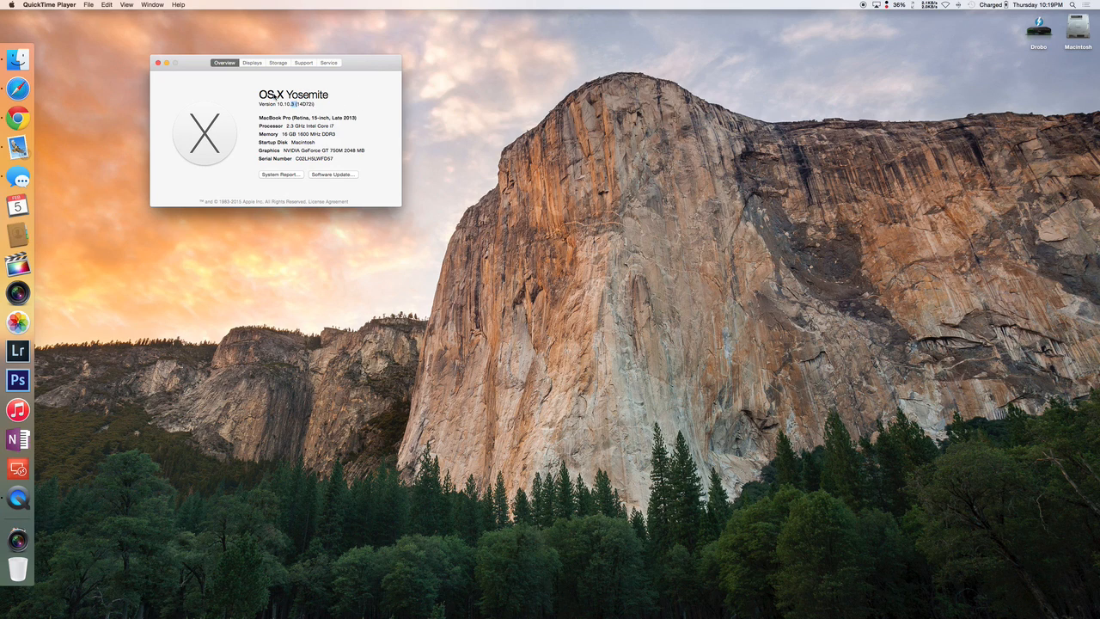
# Close About This Mac and launch Photos to its August 2014 Moments
pyautogui.click(159, 62)
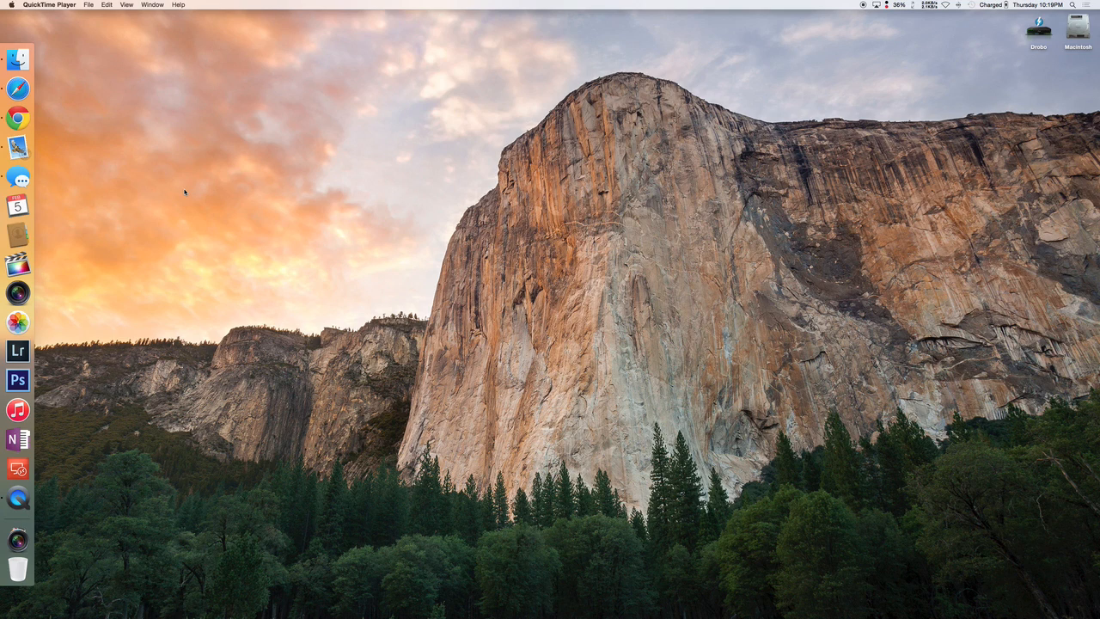
pyautogui.moveTo(33, 333)
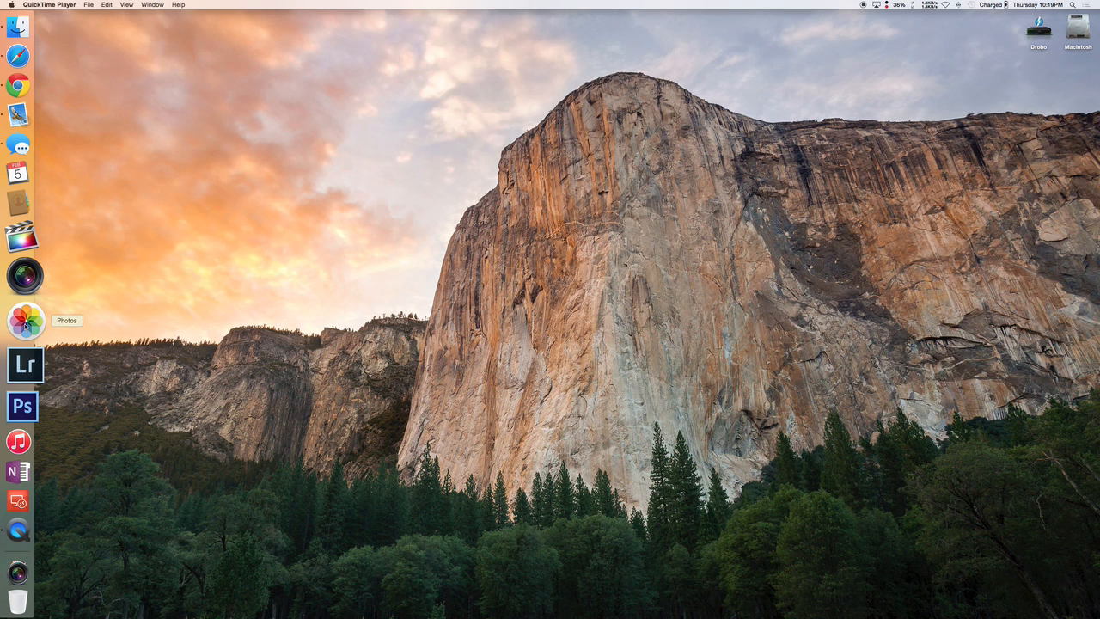
pyautogui.click(23, 323)
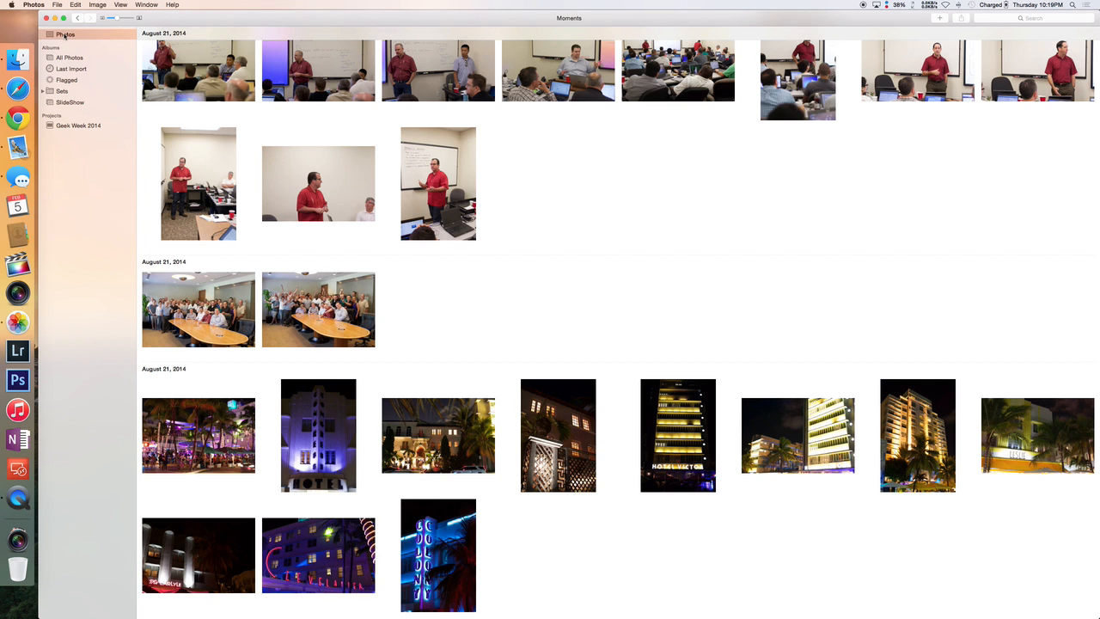
# Open the 7/14: Zoey 9mo Shoot album of baby photos
pyautogui.click(86, 113)
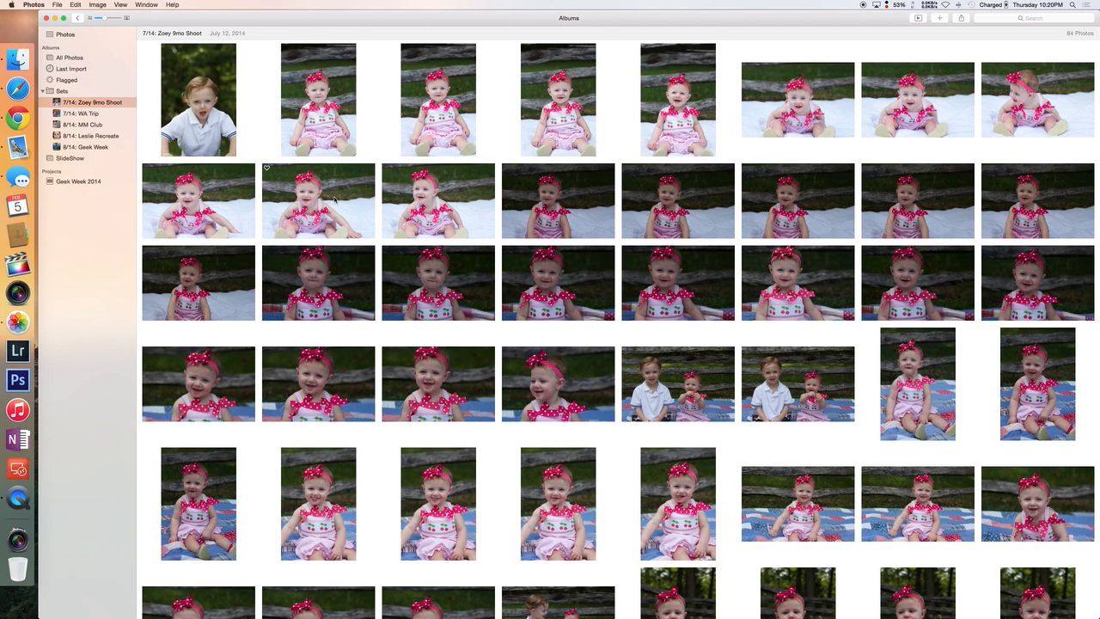
# Look through the album's photos, then return to the library's July 10, 2014 moments
pyautogui.scroll(-3)
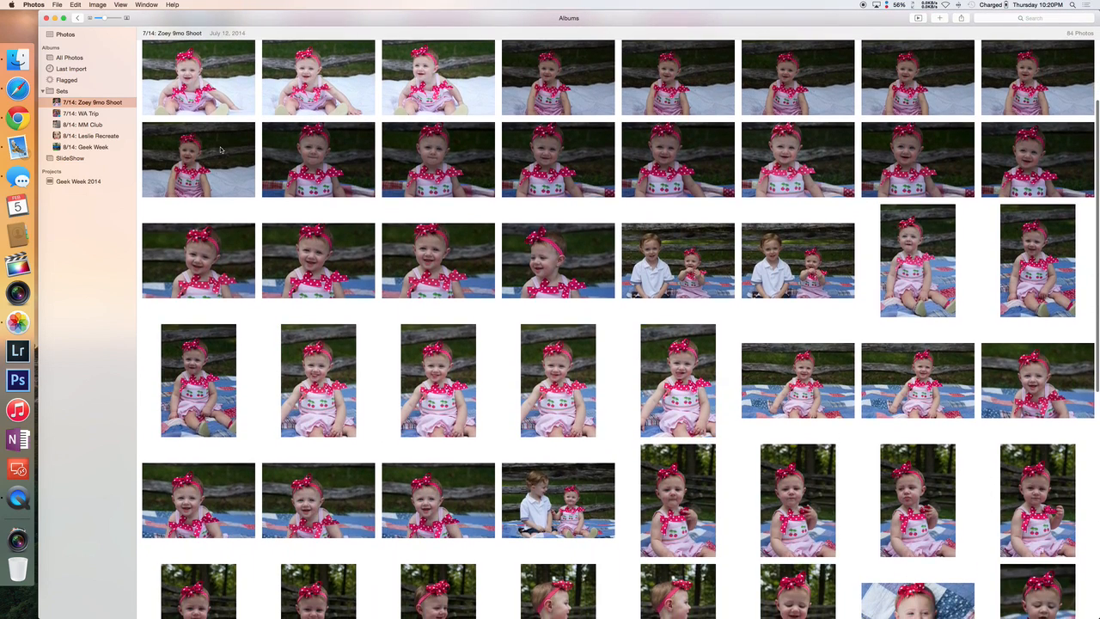
pyautogui.scroll(-3)
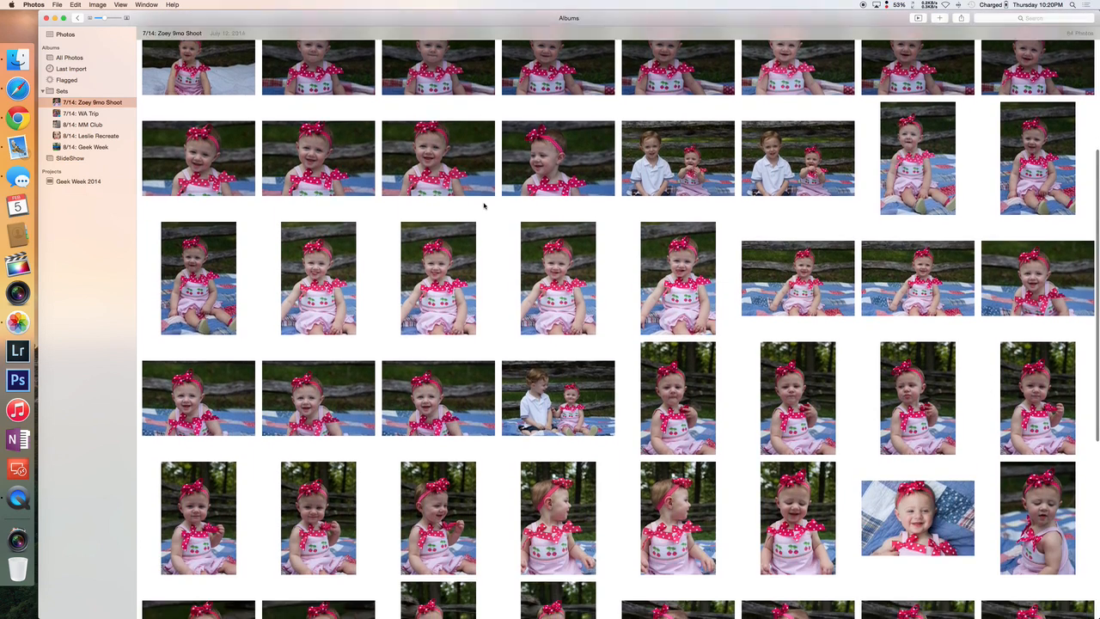
pyautogui.scroll(-3)
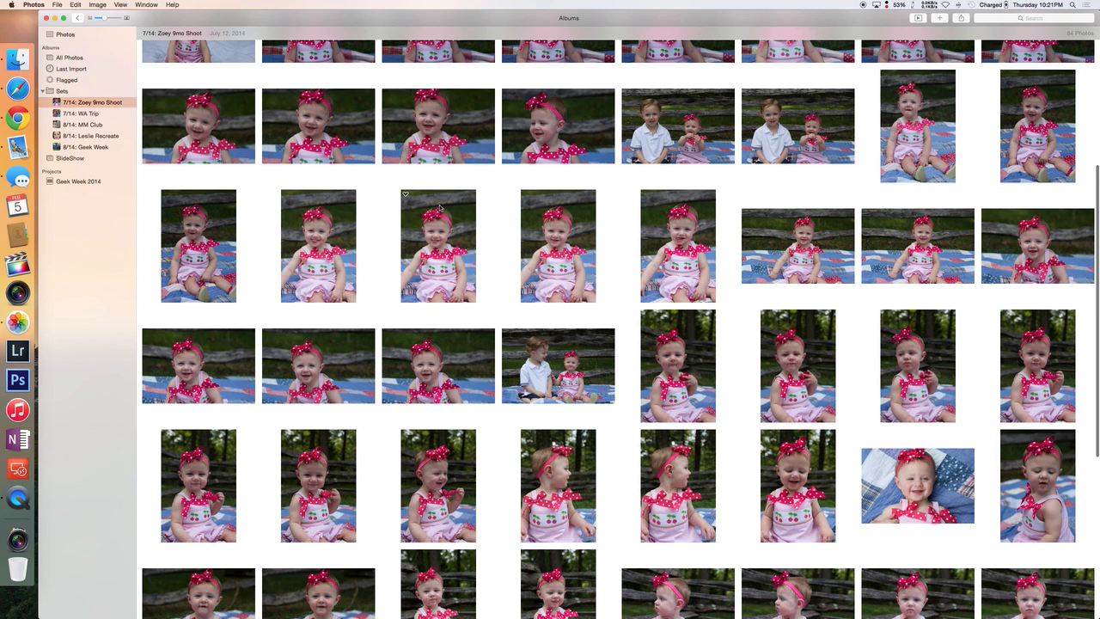
pyautogui.moveTo(124, 124)
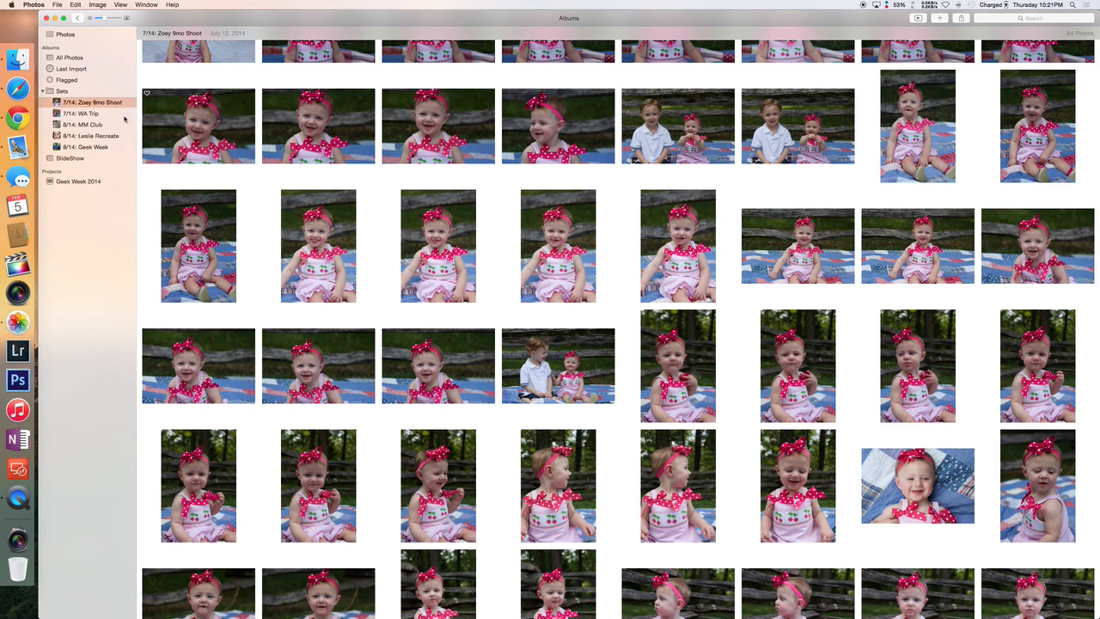
pyautogui.click(72, 47)
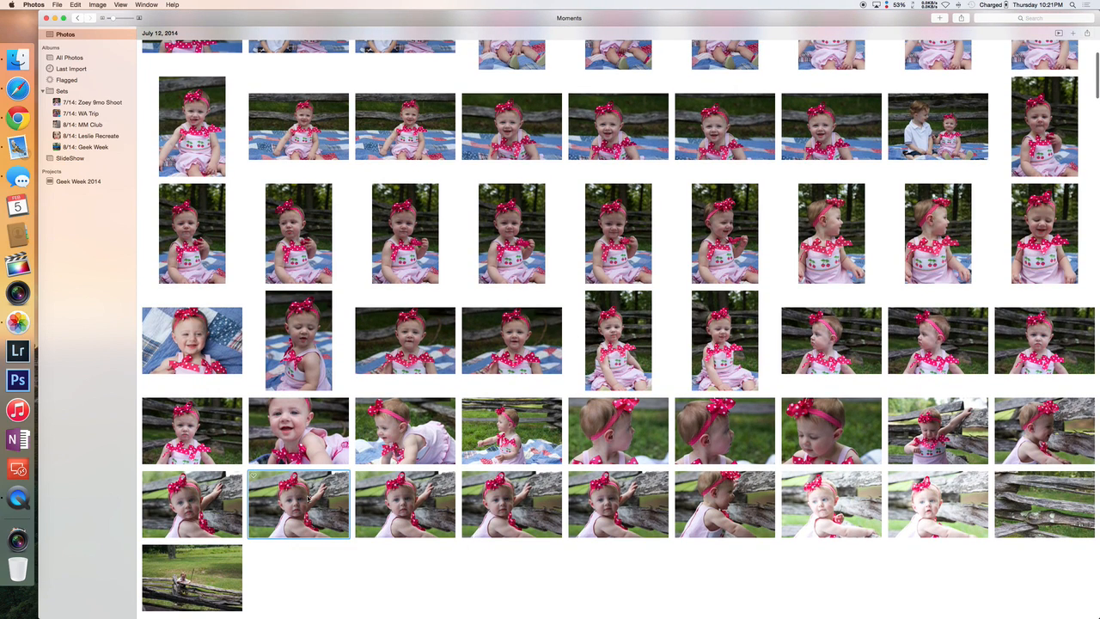
# Open the photo of the baby by the wooden fence at full size
pyautogui.doubleClick(299, 505)
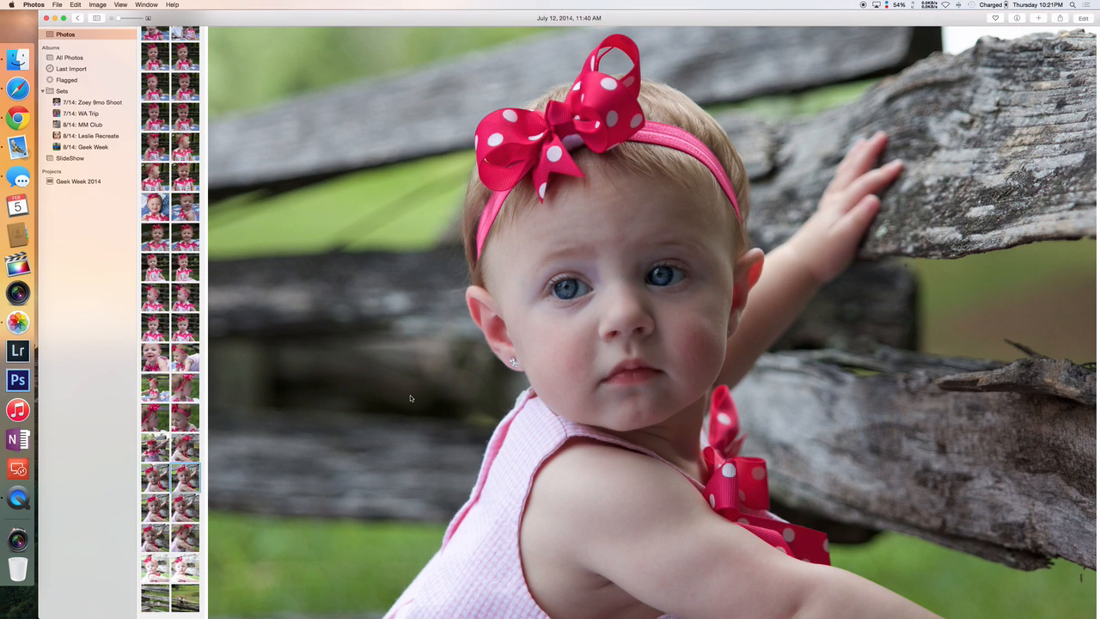
pyautogui.moveTo(158, 220)
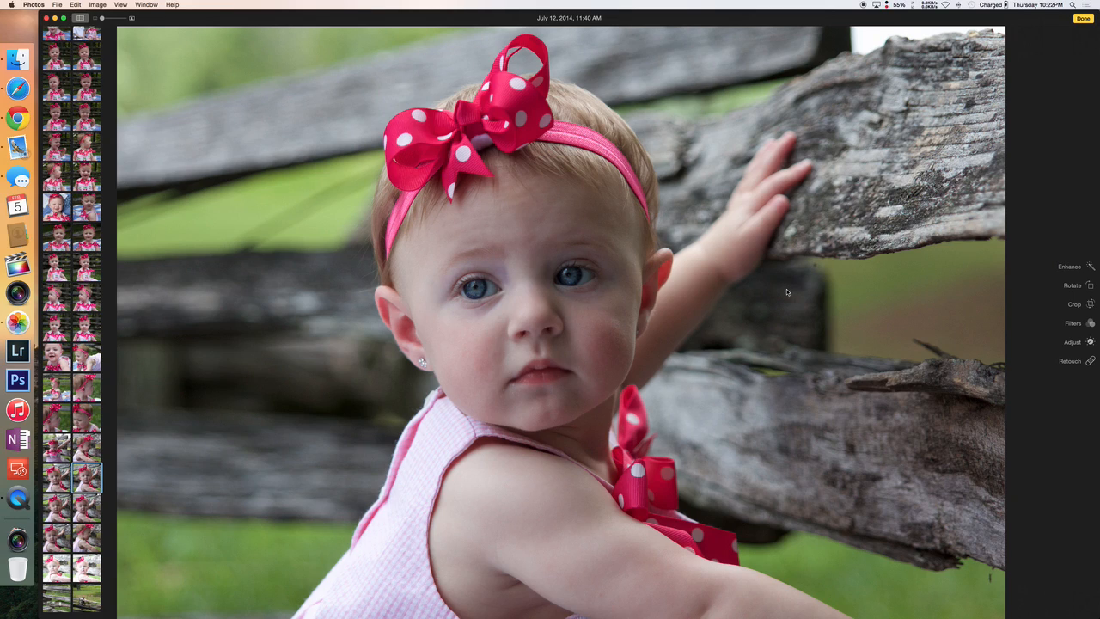
pyautogui.moveTo(942, 232)
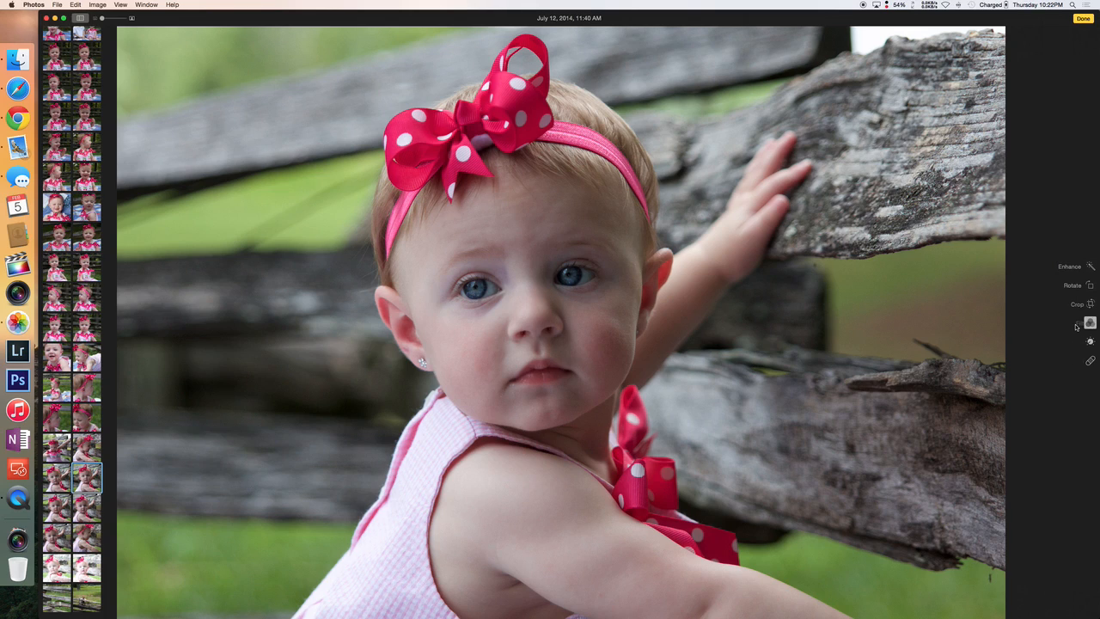
# Preview the photo's filters, then show its light, color and black & white adjustments
pyautogui.click(1088, 323)
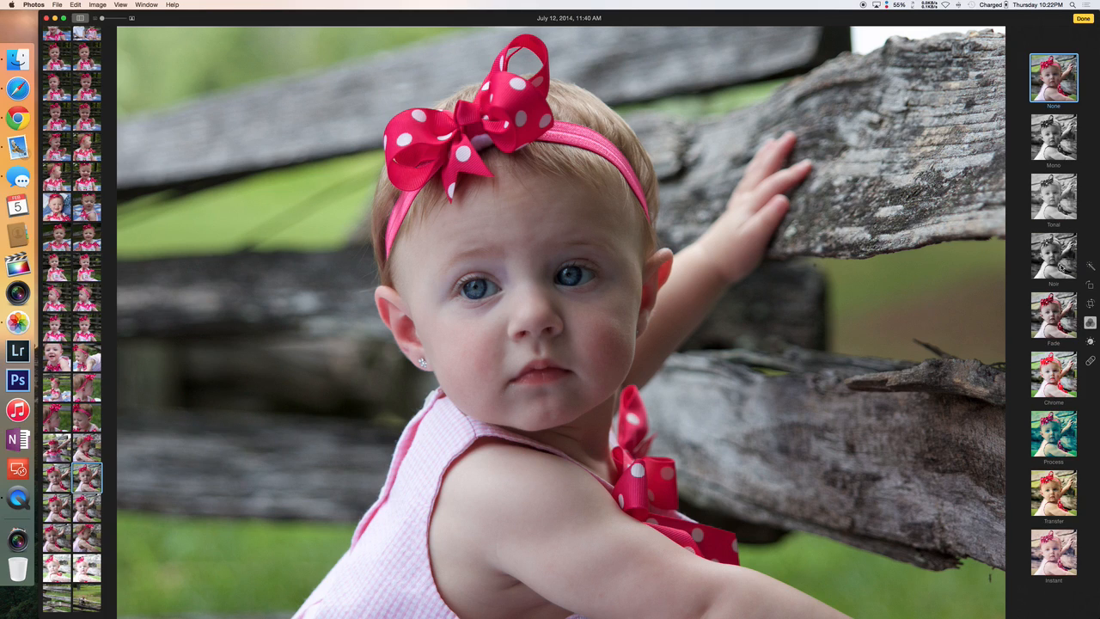
pyautogui.moveTo(1064, 341)
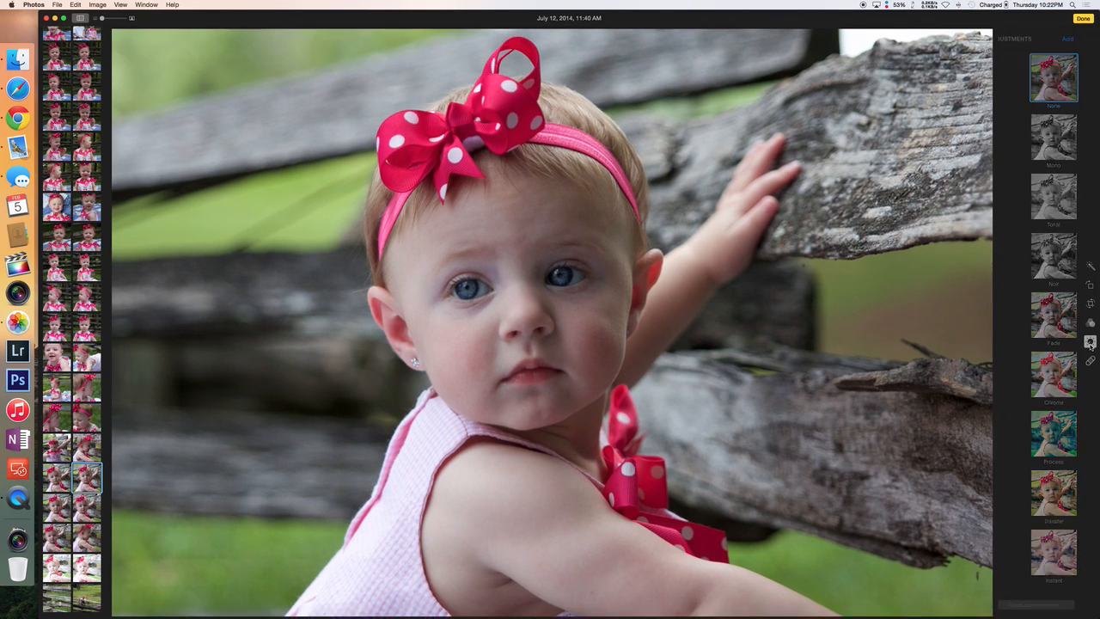
pyautogui.click(1090, 344)
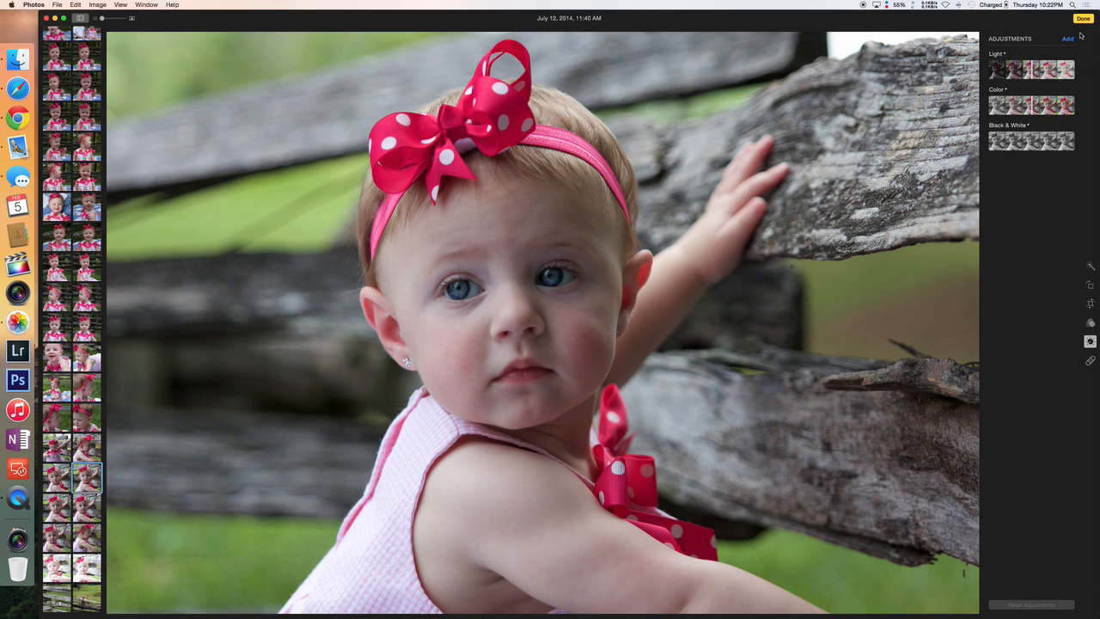
# Add histogram, sharpen, definition, noise reduction and vignette to the photo's adjustments
pyautogui.click(1067, 38)
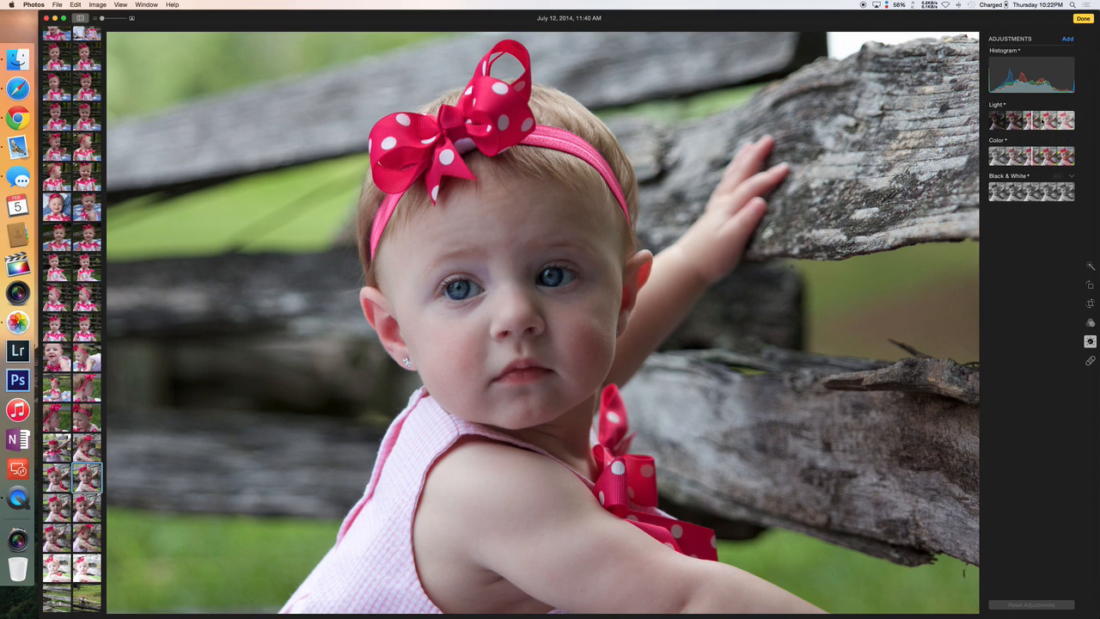
pyautogui.click(1069, 42)
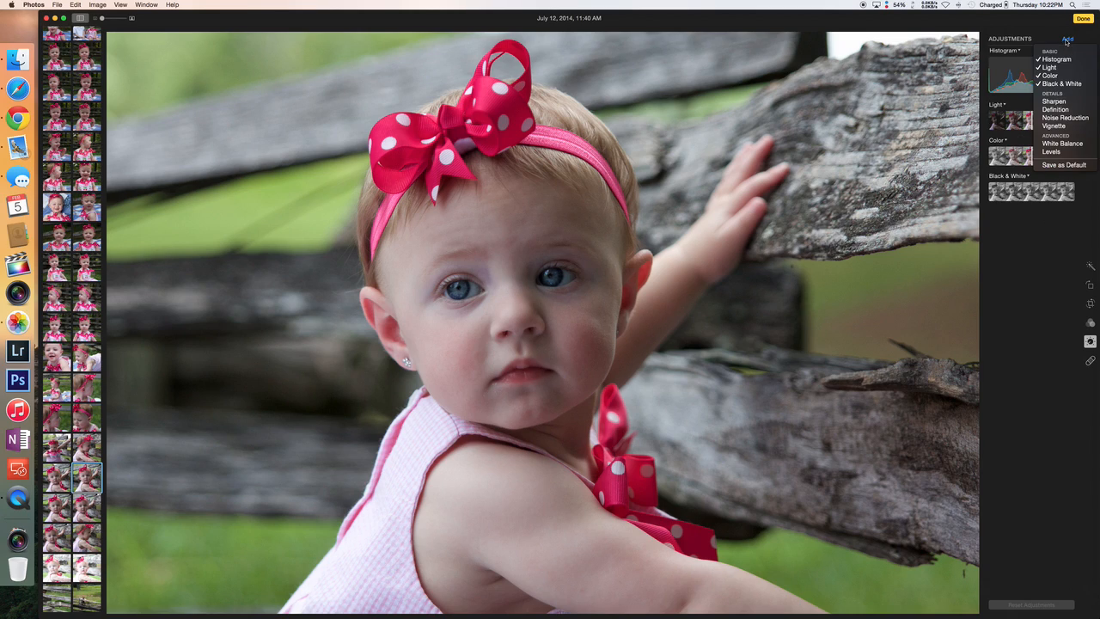
pyautogui.click(1048, 96)
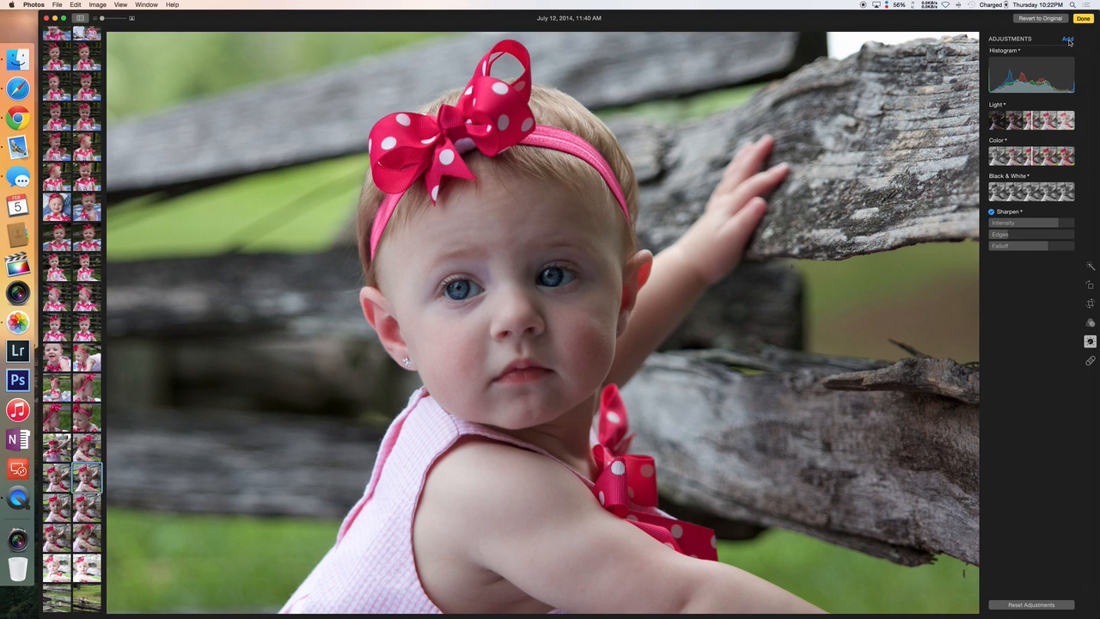
pyautogui.click(1069, 38)
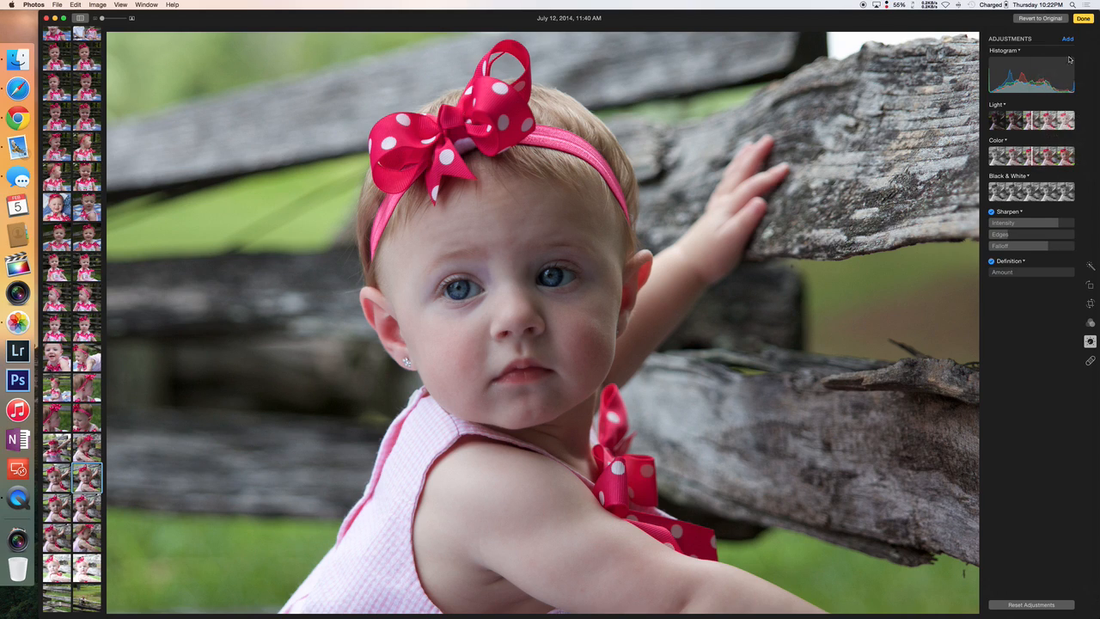
pyautogui.click(993, 286)
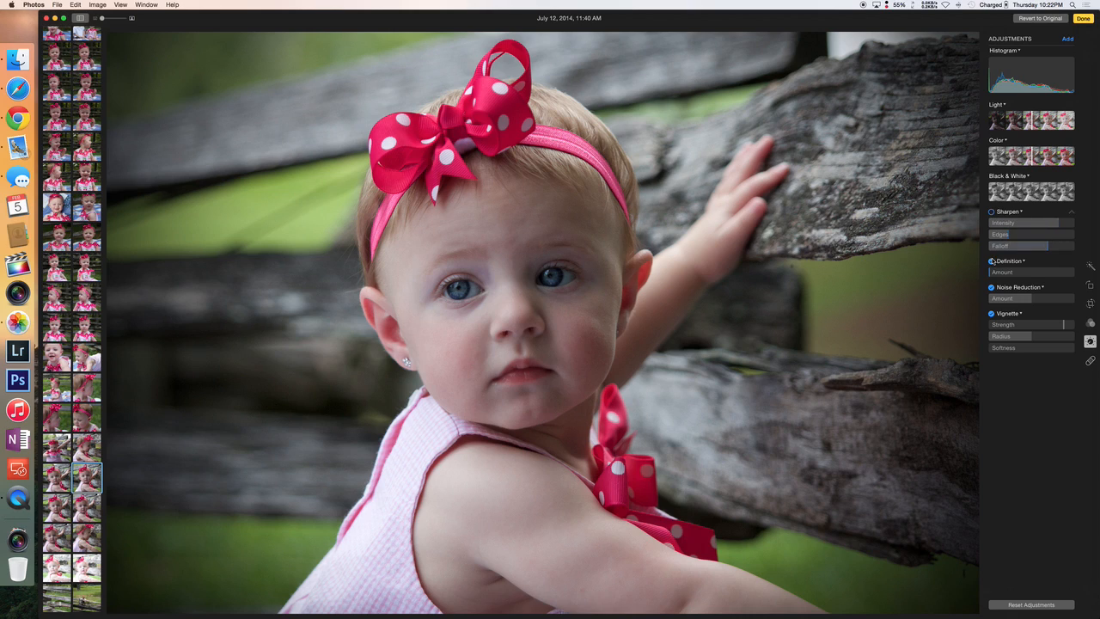
pyautogui.click(991, 312)
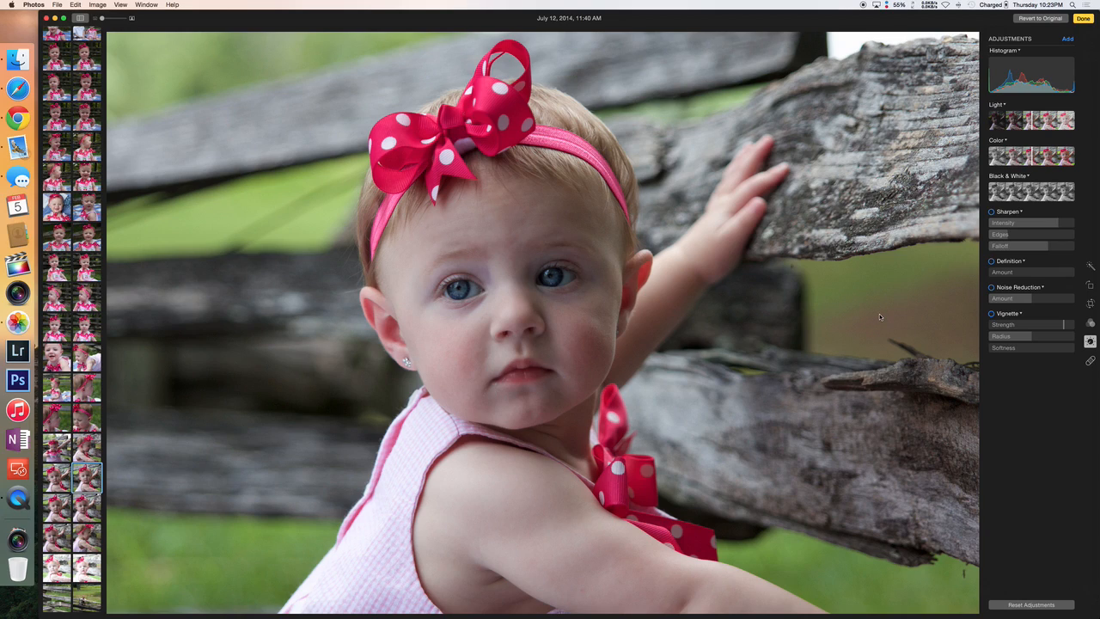
pyautogui.moveTo(970, 385)
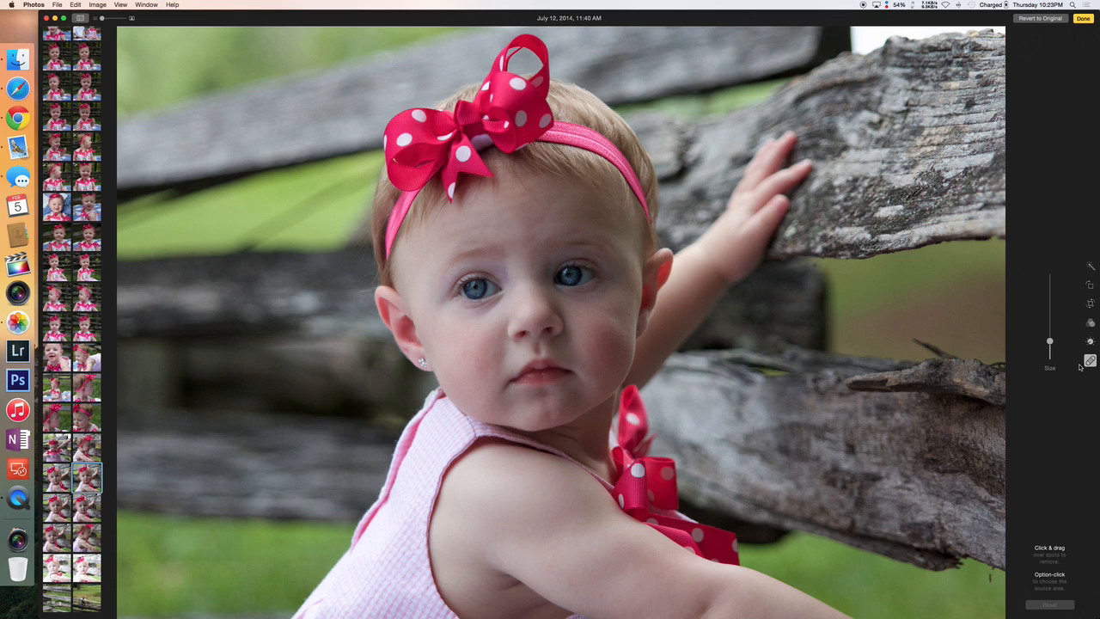
# Resize the retouch brush, then finish editing the baby portrait
pyautogui.moveTo(1049, 342); pyautogui.dragTo(1049, 316)
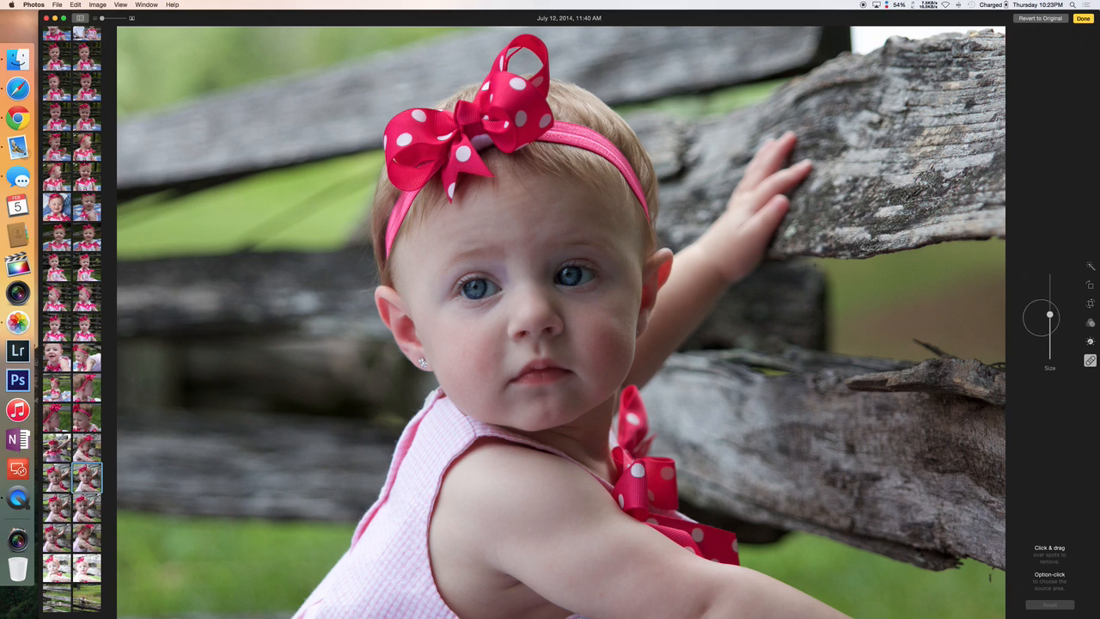
pyautogui.moveTo(1048, 316); pyautogui.dragTo(1031, 335)
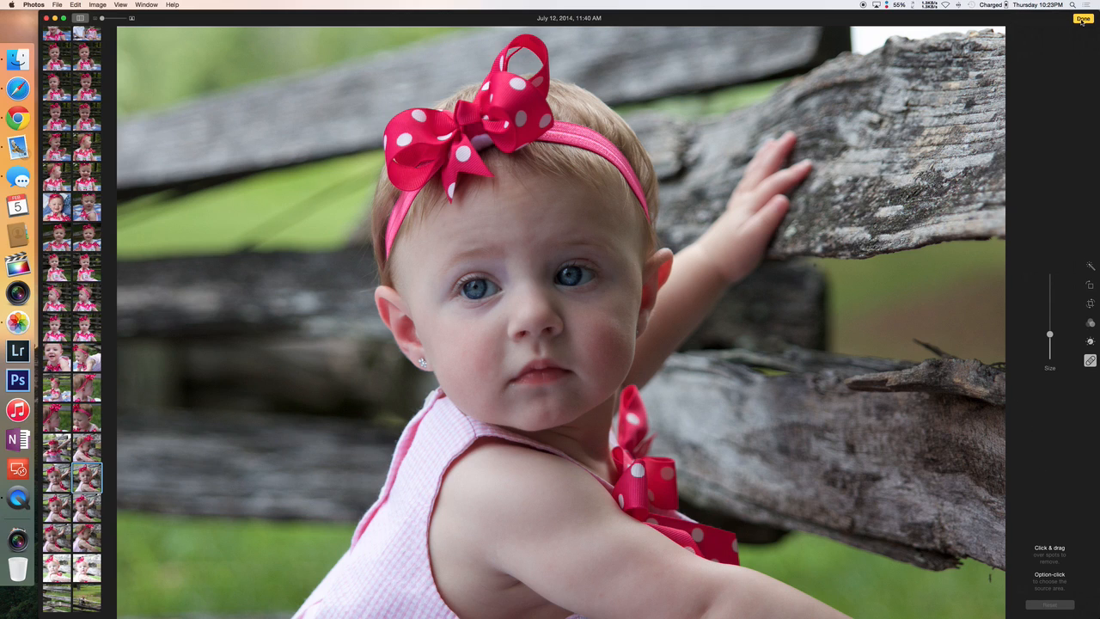
pyautogui.click(1077, 19)
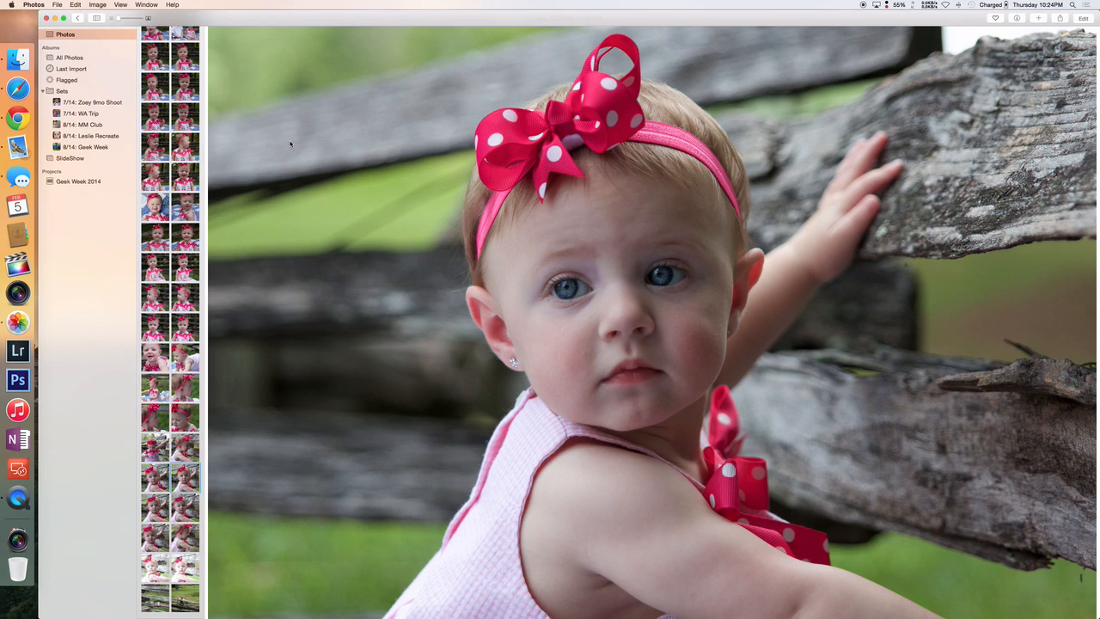
pyautogui.moveTo(278, 140)
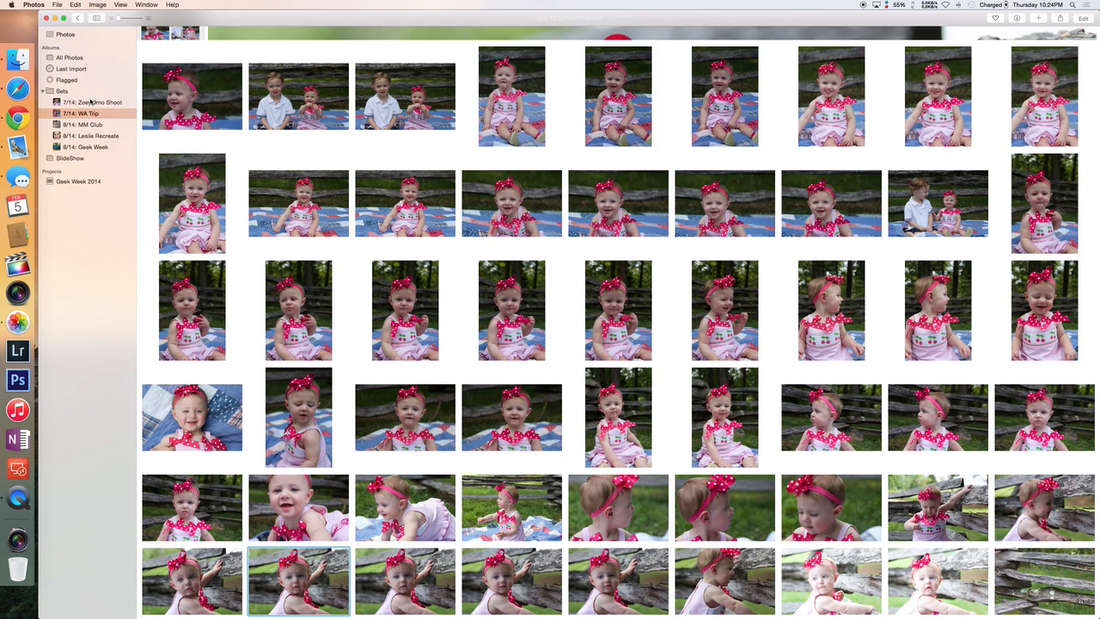
# Browse the WA Trip and Geek Week albums, ending on WA Trip
pyautogui.click(82, 114)
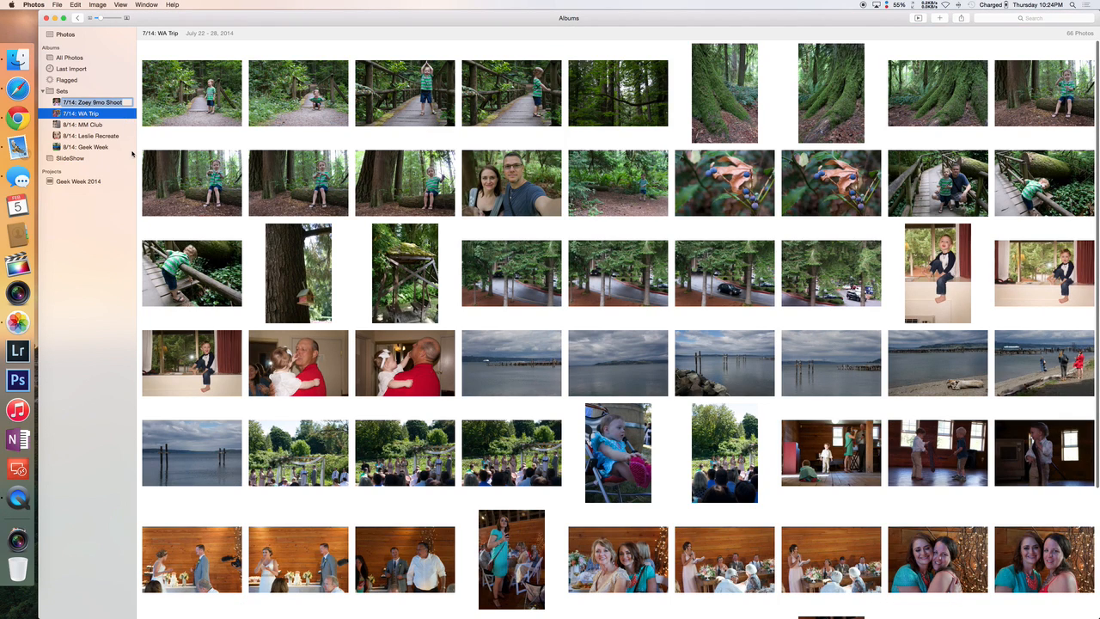
pyautogui.scroll(-3)
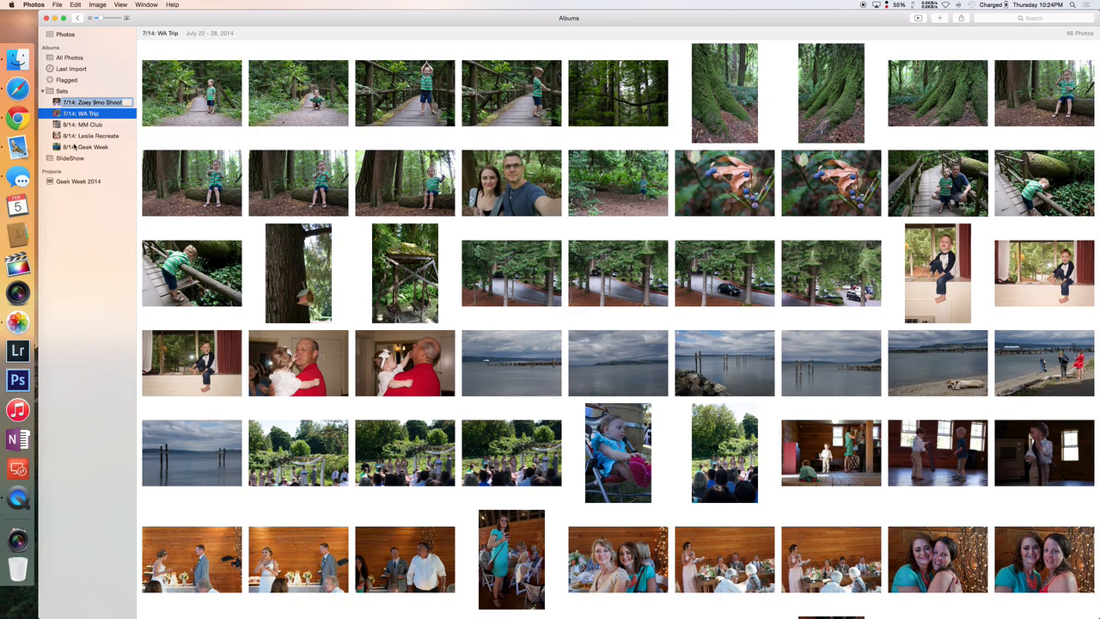
pyautogui.click(84, 146)
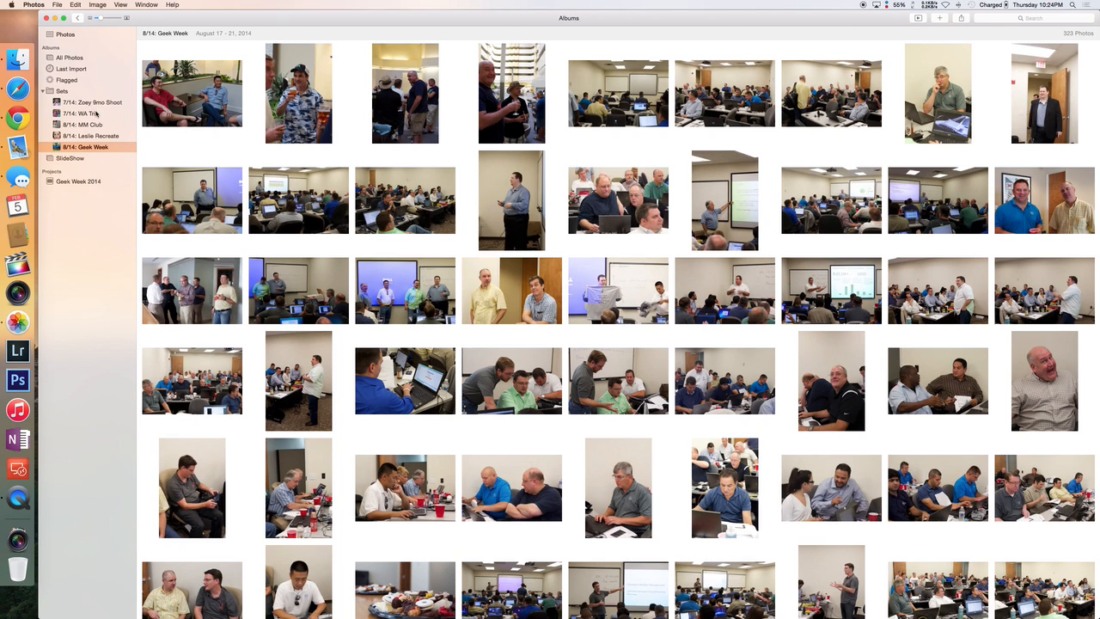
pyautogui.click(79, 114)
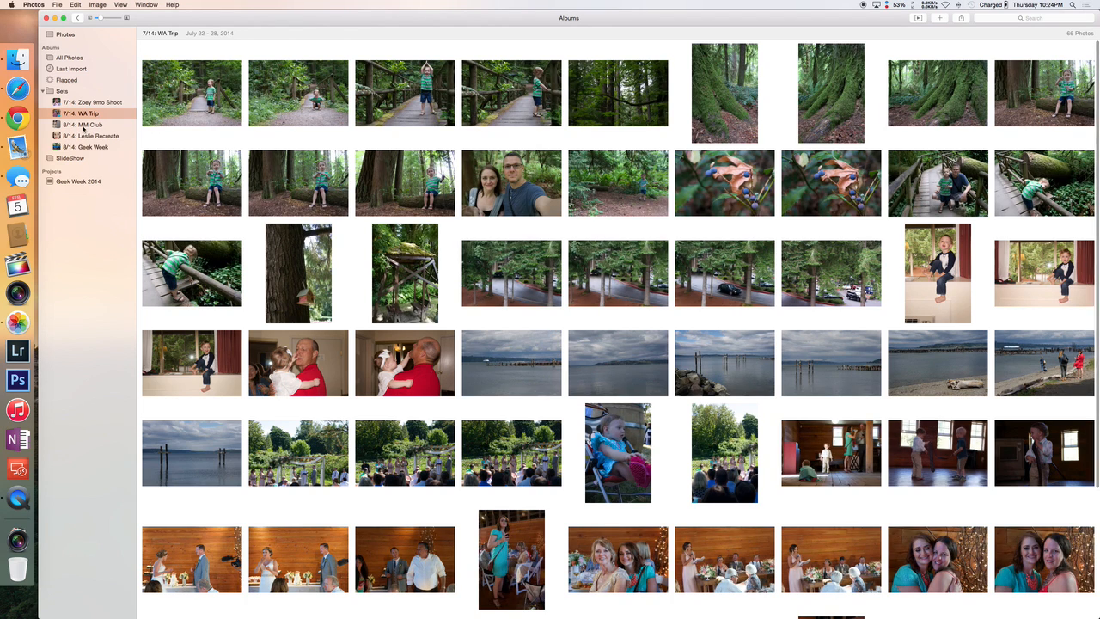
# Look through the File and Photos menus, then open the Photos preferences
pyautogui.click(58, 5)
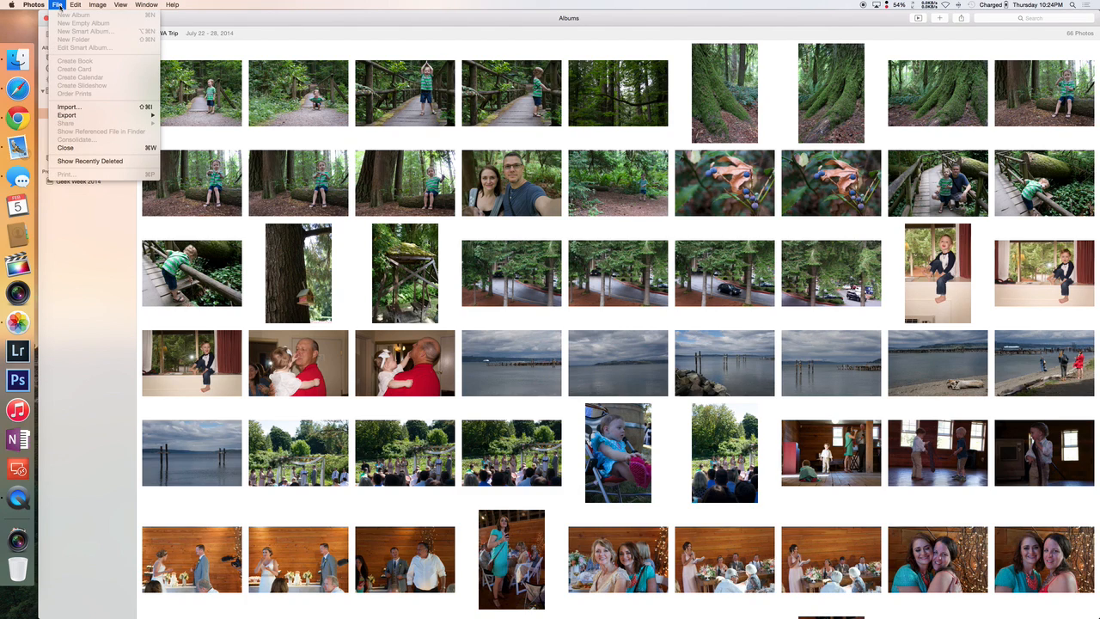
pyautogui.click(33, 6)
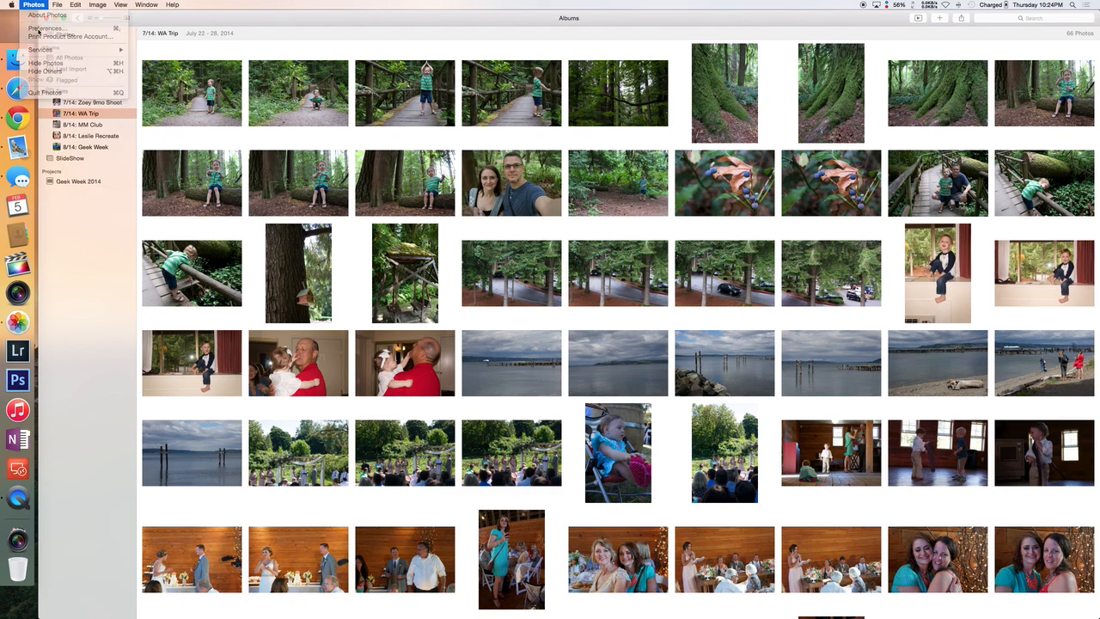
pyautogui.click(43, 31)
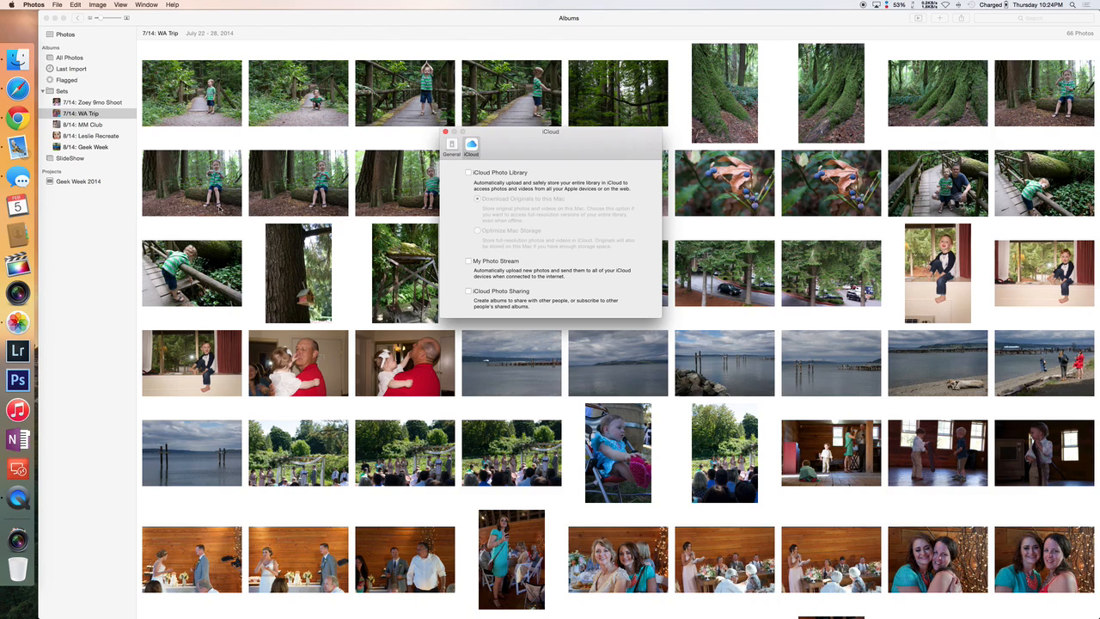
pyautogui.moveTo(234, 190)
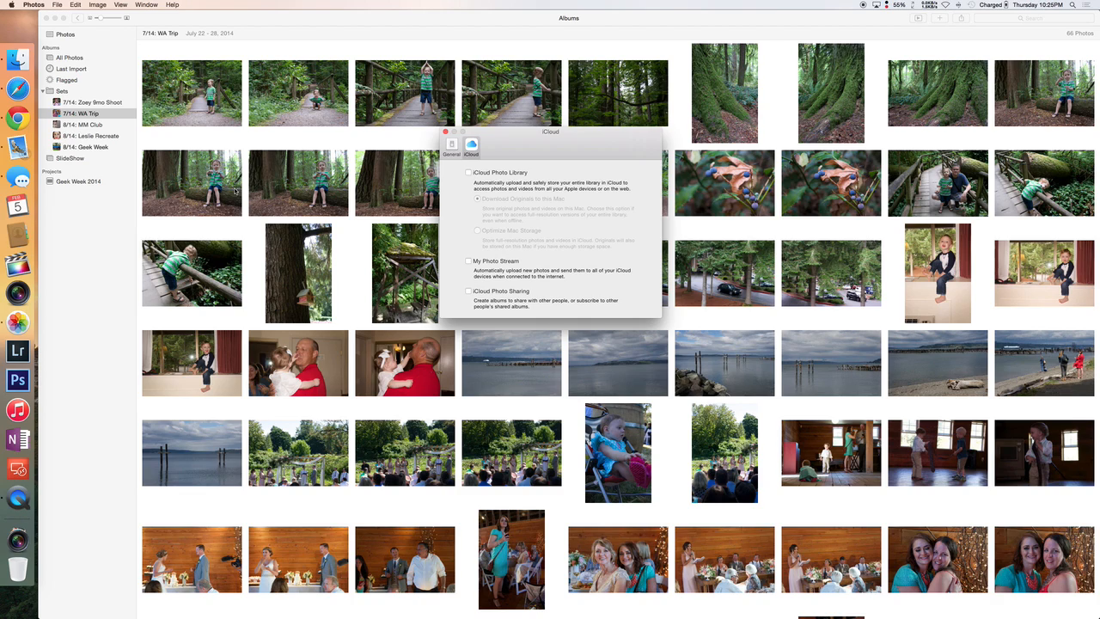
# Close the iCloud preferences after reviewing Photo Library and Photo Stream options
pyautogui.click(433, 130)
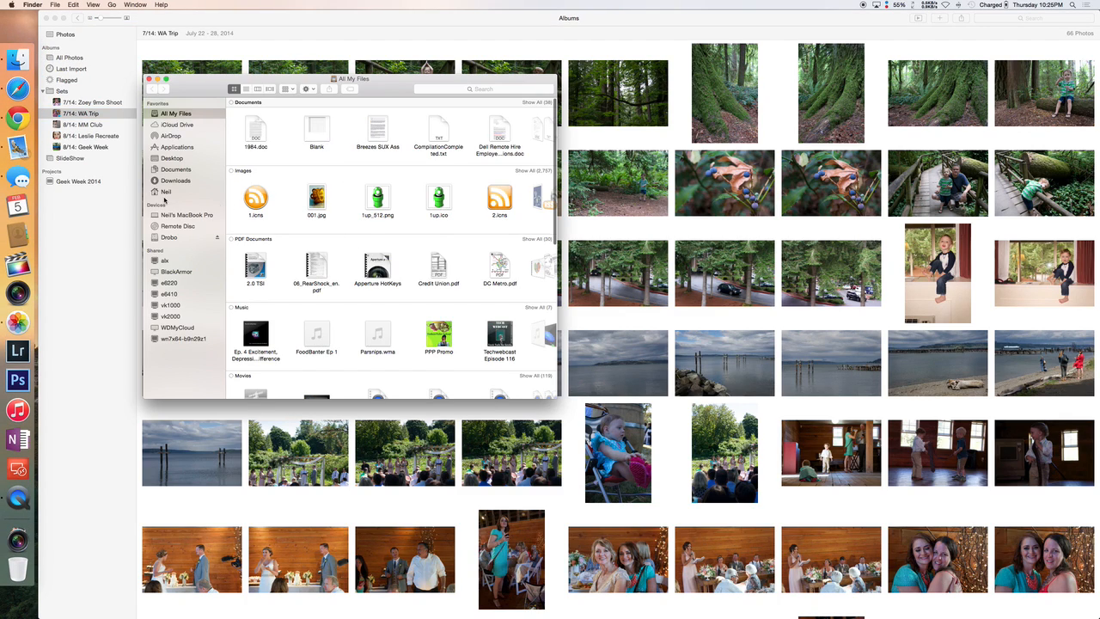
# Go to the home folder and select the Photos Library package inside Pictures
pyautogui.click(167, 191)
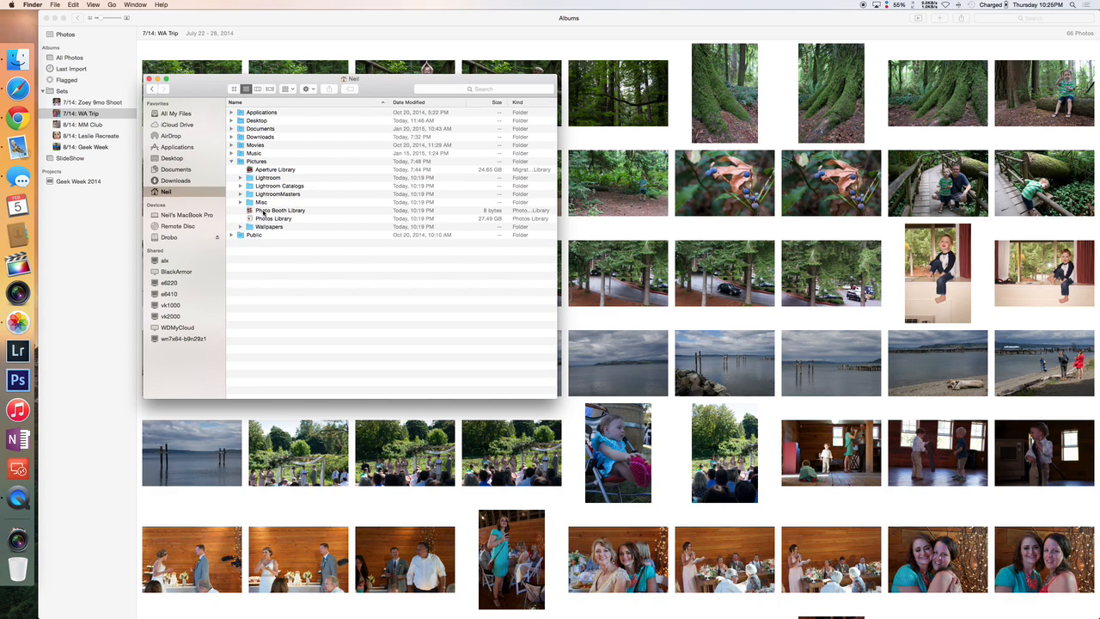
pyautogui.click(275, 170)
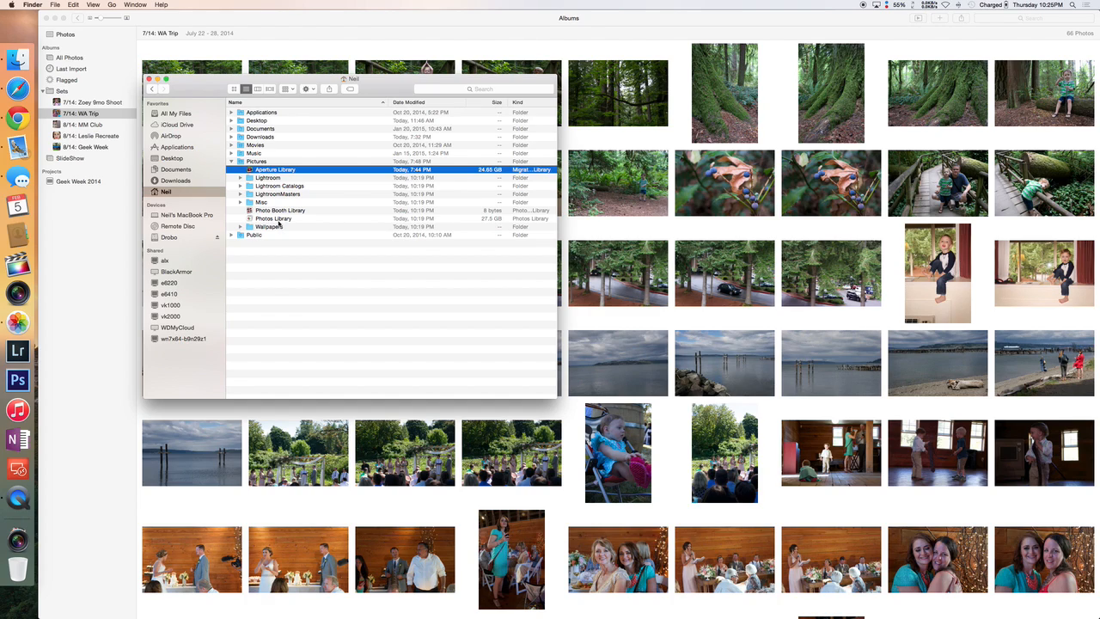
pyautogui.click(273, 219)
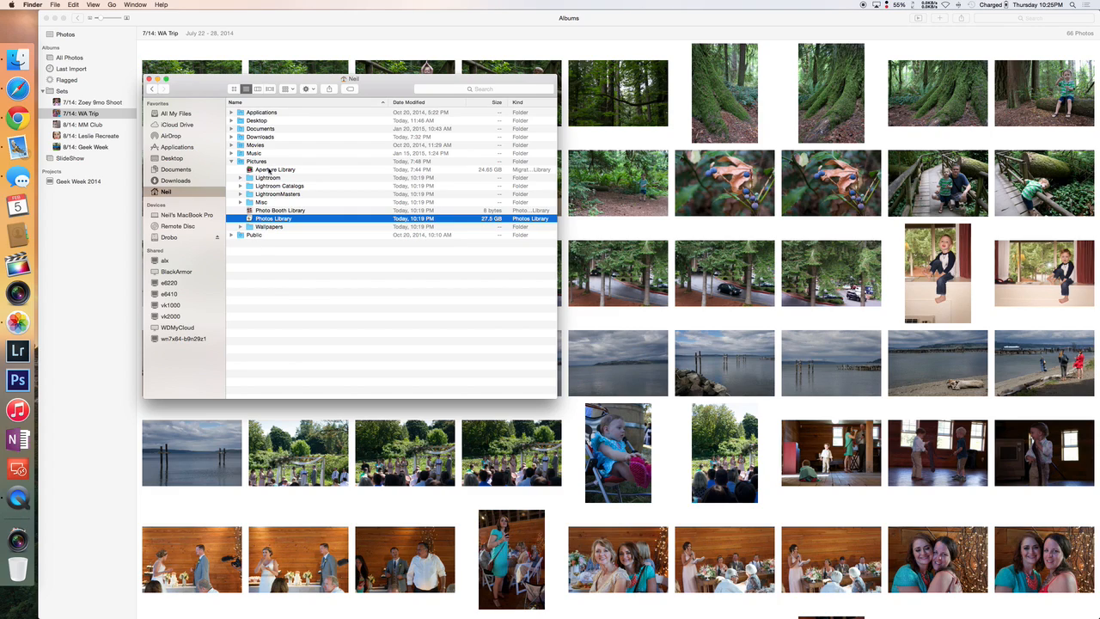
pyautogui.moveTo(268, 177)
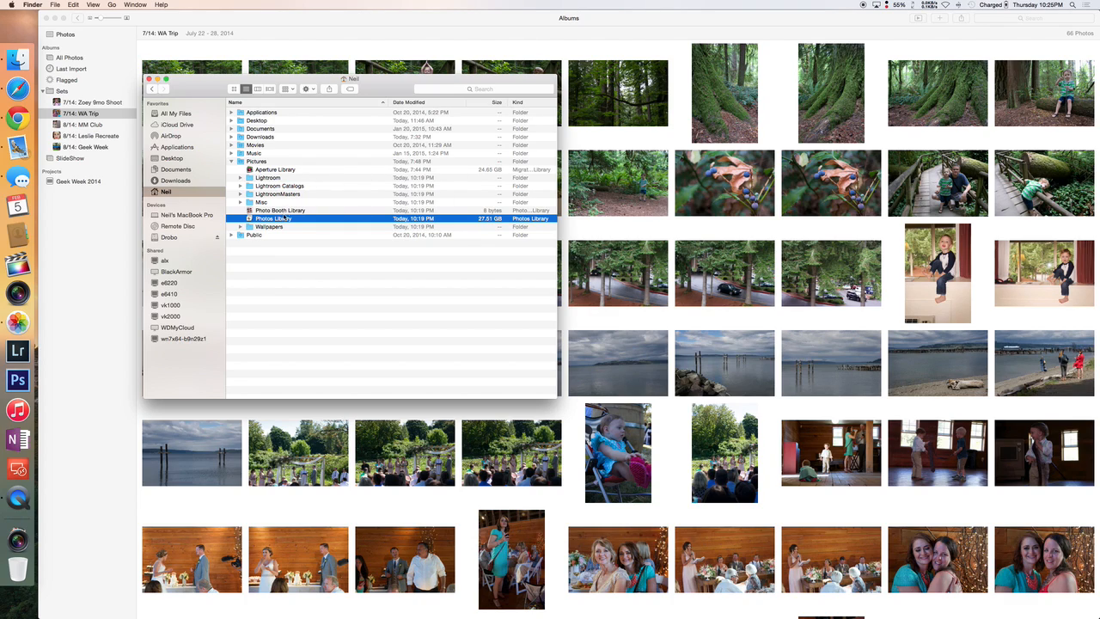
pyautogui.moveTo(347, 162)
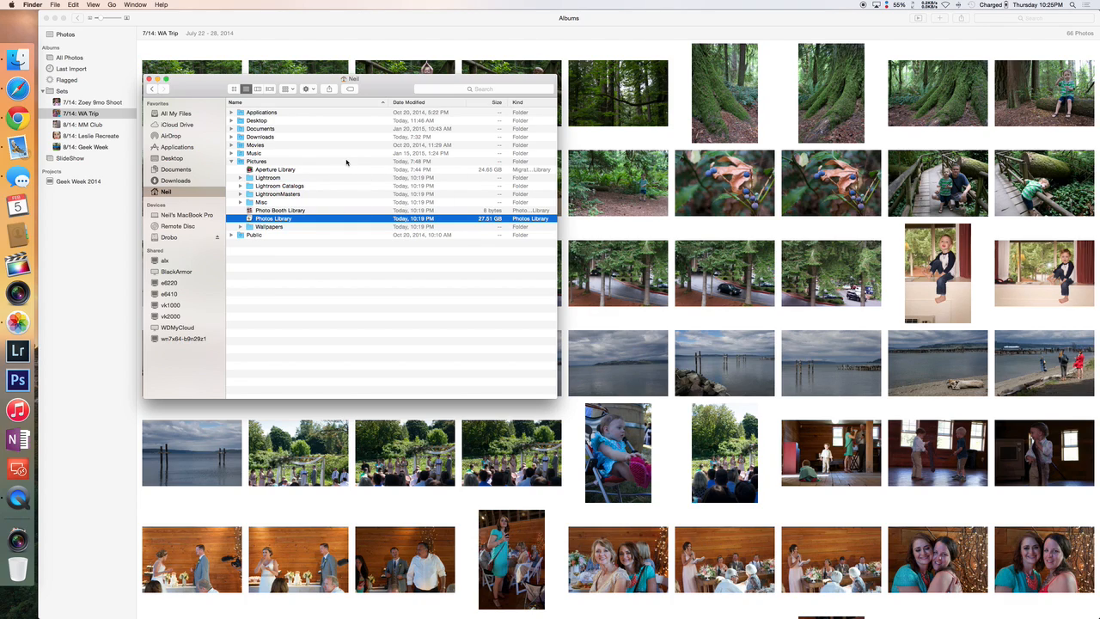
pyautogui.moveTo(337, 158)
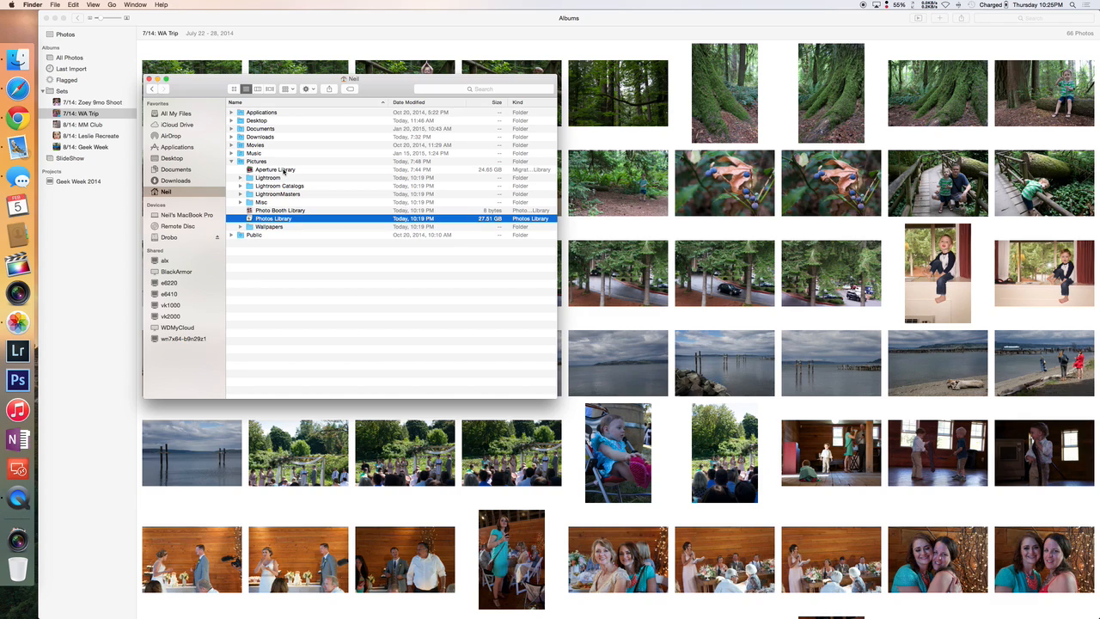
# Show the package contents and expand the 2014 folder into its month folders
pyautogui.rightClick(273, 218)
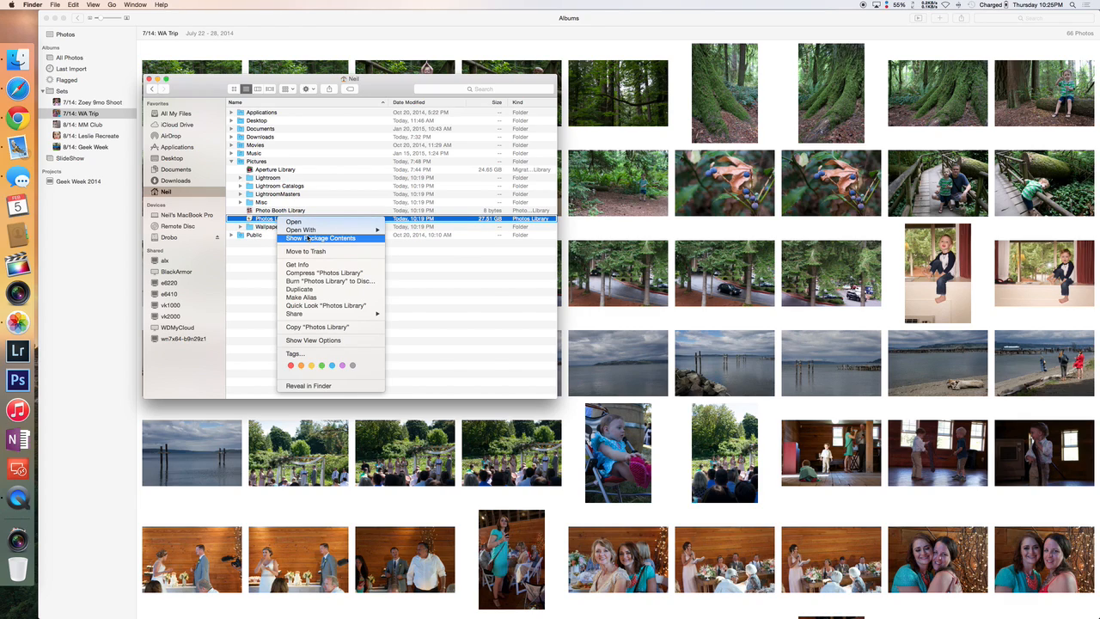
pyautogui.click(322, 237)
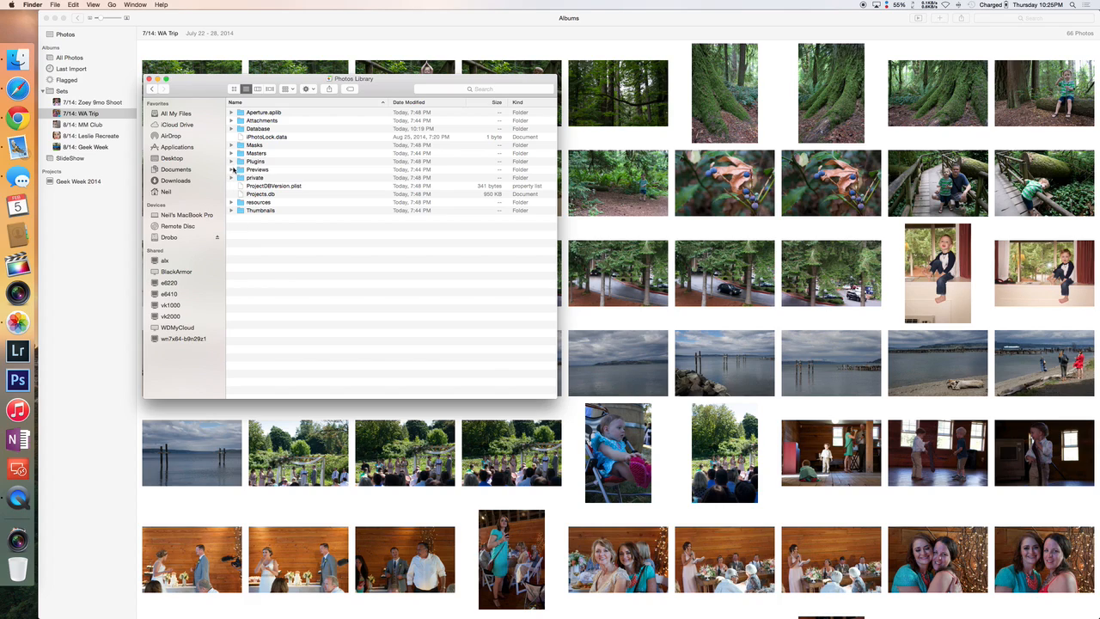
pyautogui.click(230, 153)
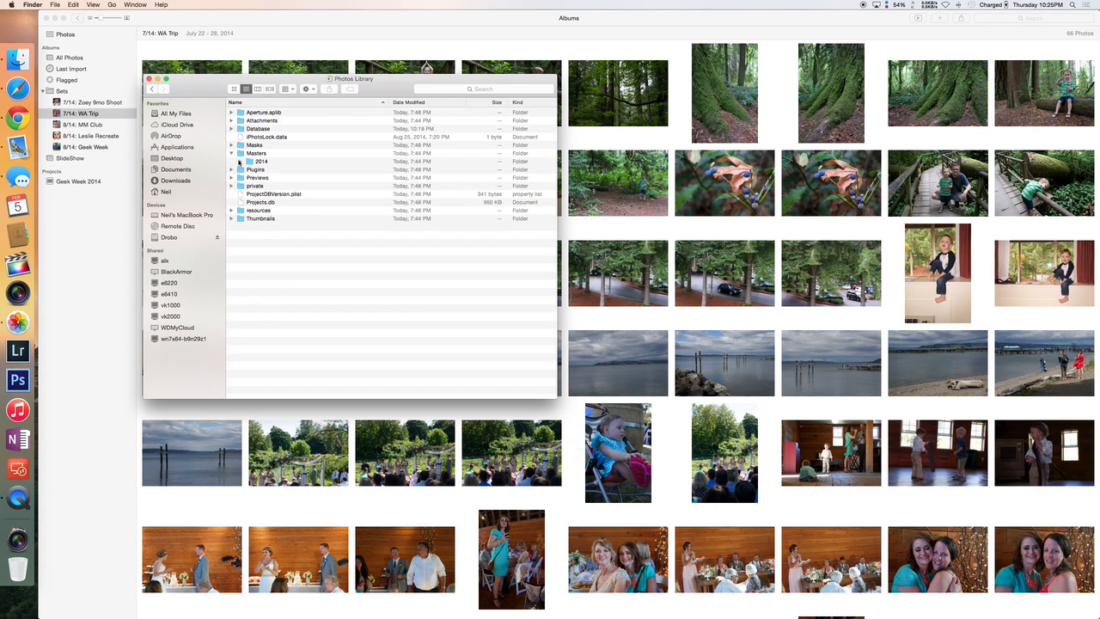
pyautogui.click(240, 162)
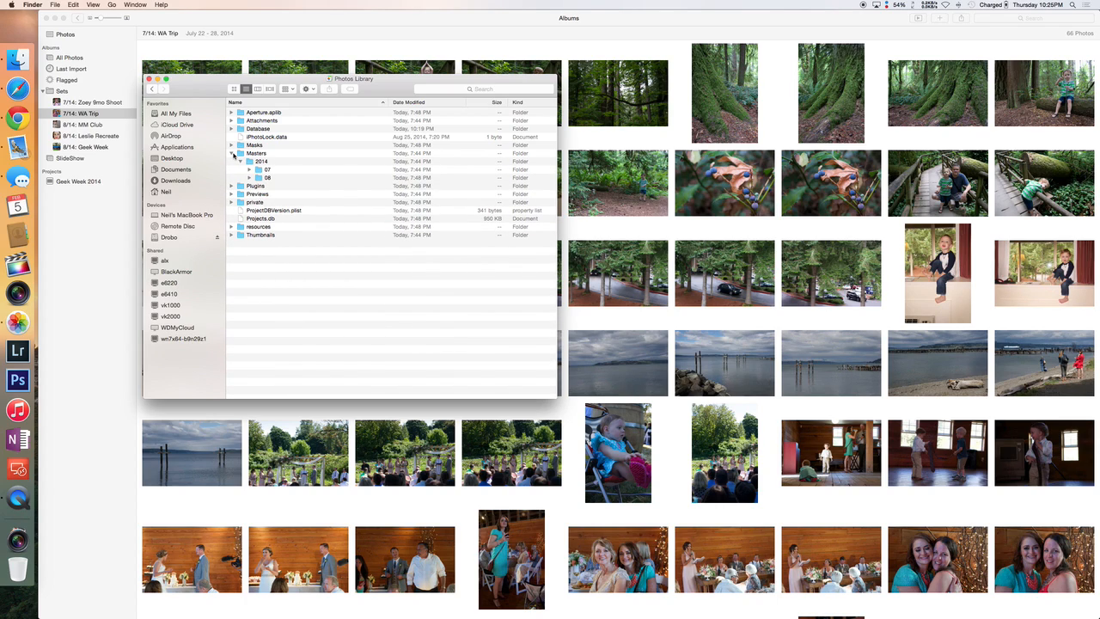
# Expand the Masters folder's dated subfolders, then close the package window
pyautogui.click(256, 153)
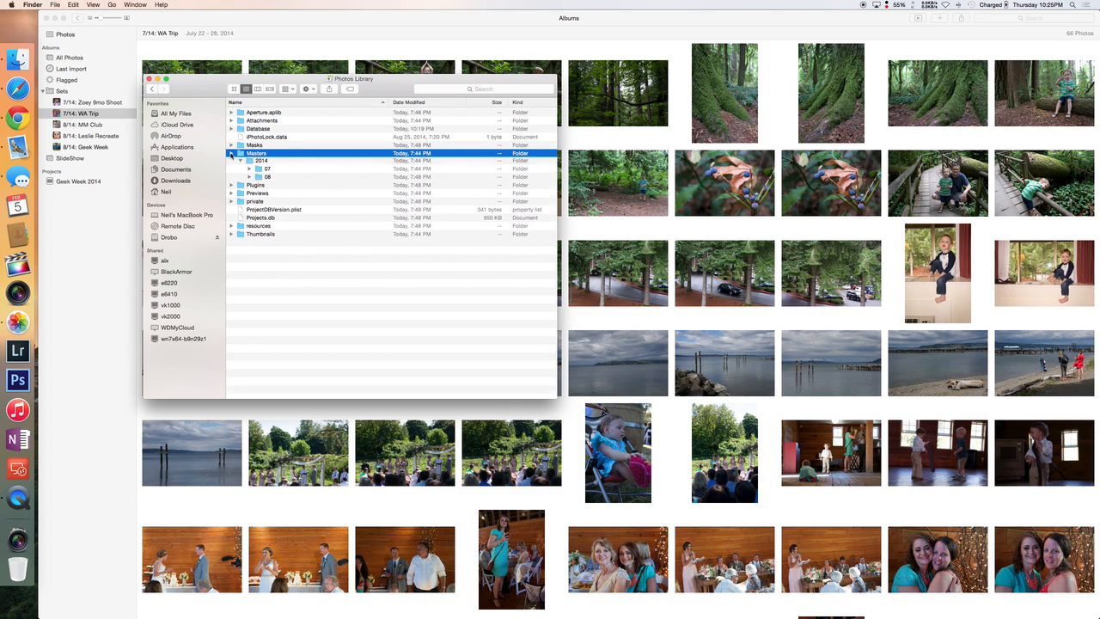
pyautogui.click(230, 153)
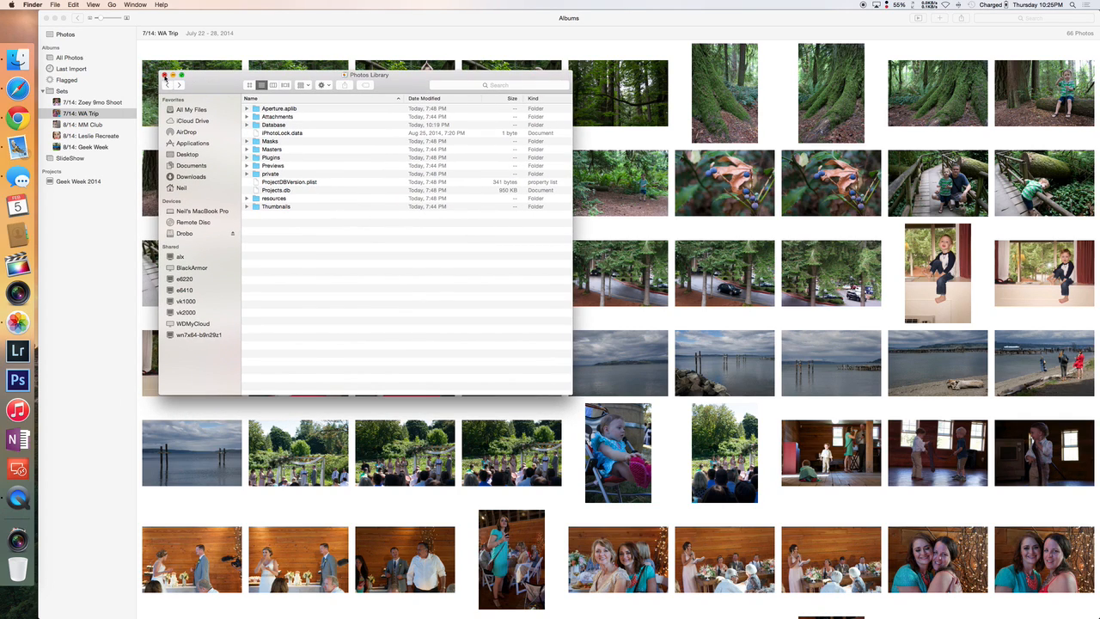
pyautogui.click(167, 81)
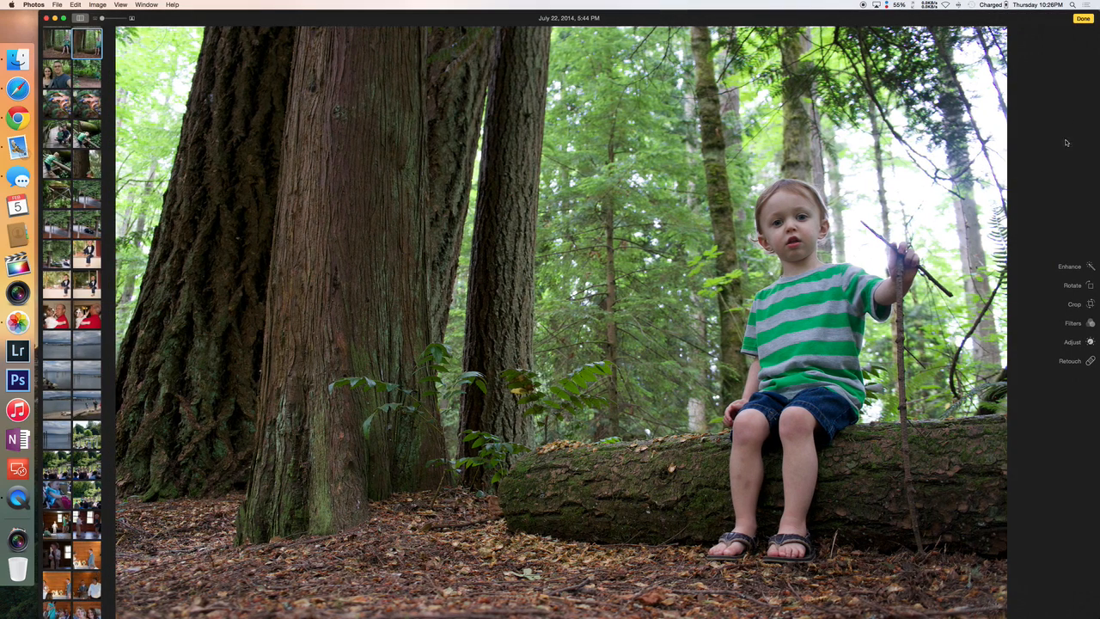
pyautogui.moveTo(1070, 267)
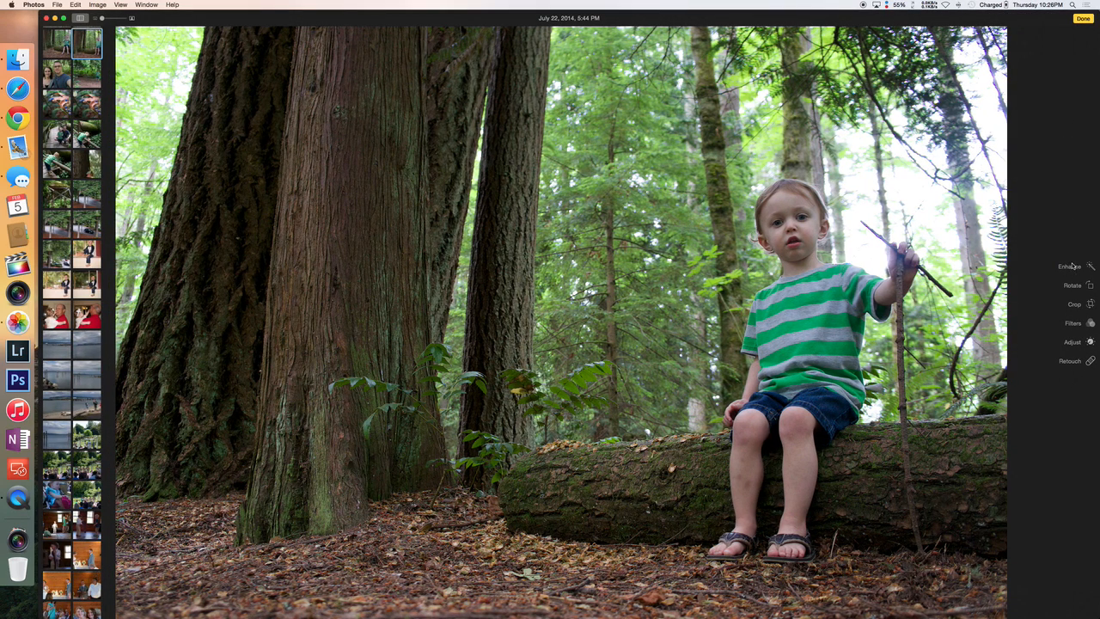
pyautogui.moveTo(1066, 354)
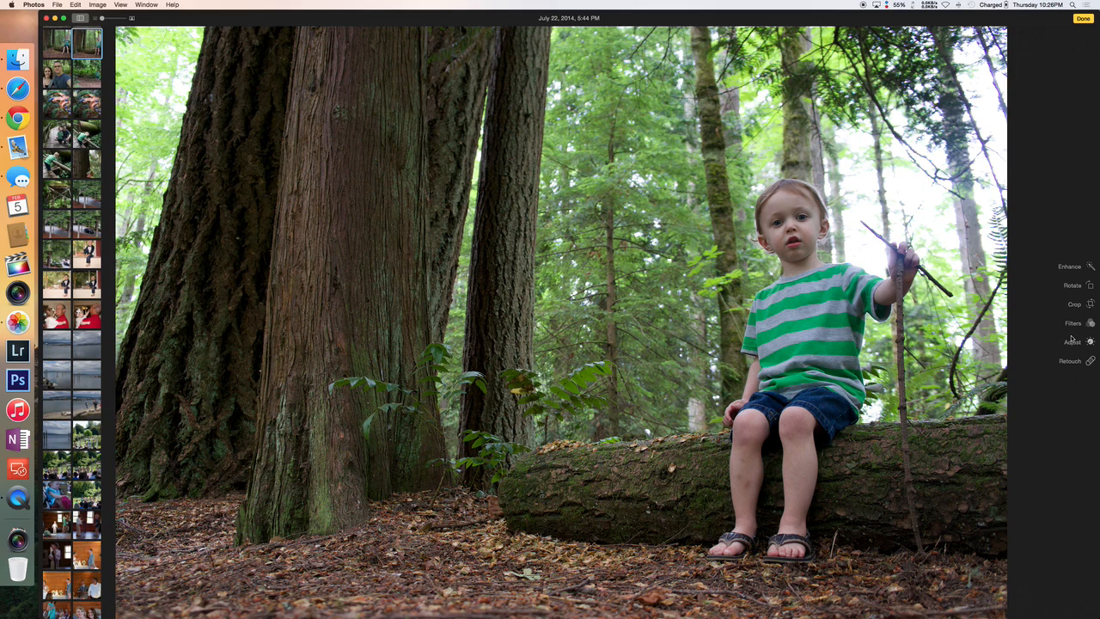
pyautogui.moveTo(1076, 366)
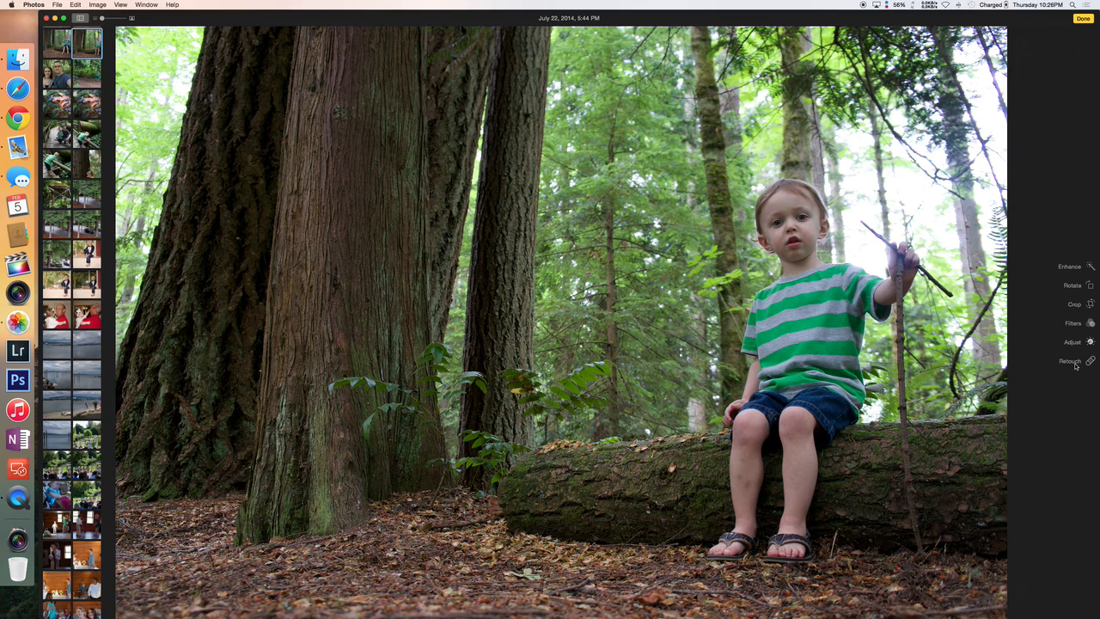
# Try the Retouch brush on the forest photo, then finish editing and view it with the album list
pyautogui.click(1070, 361)
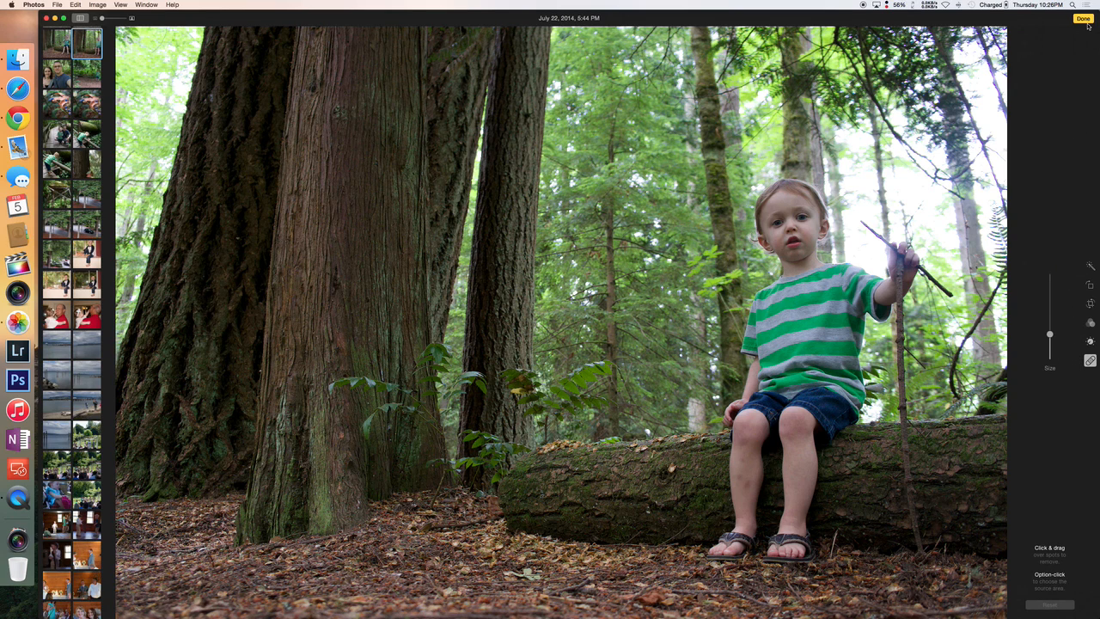
pyautogui.click(1080, 19)
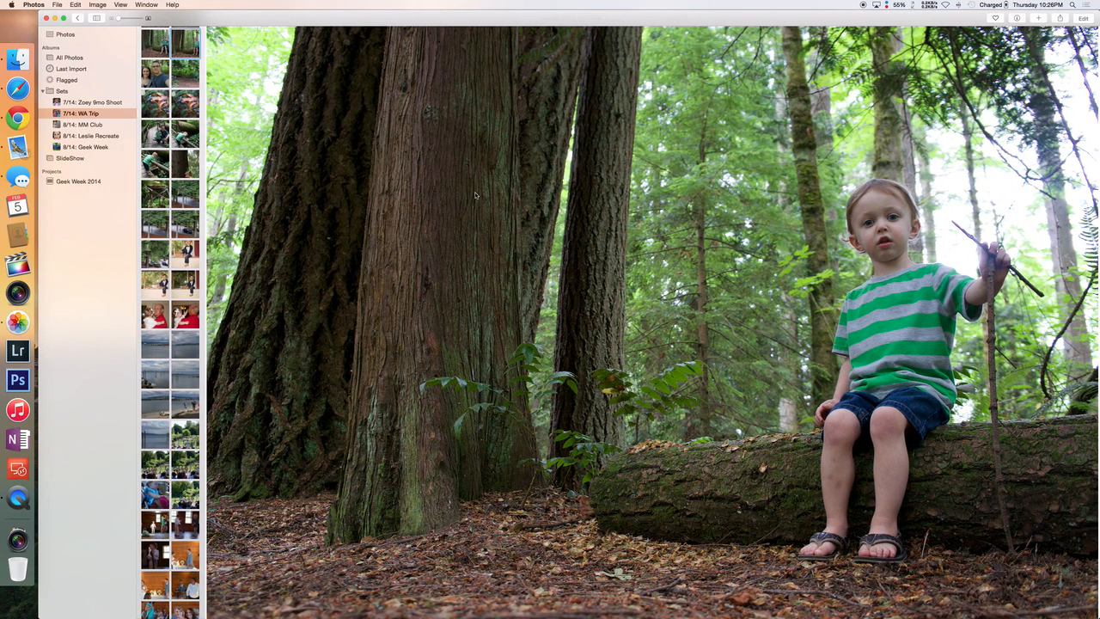
pyautogui.moveTo(438, 192)
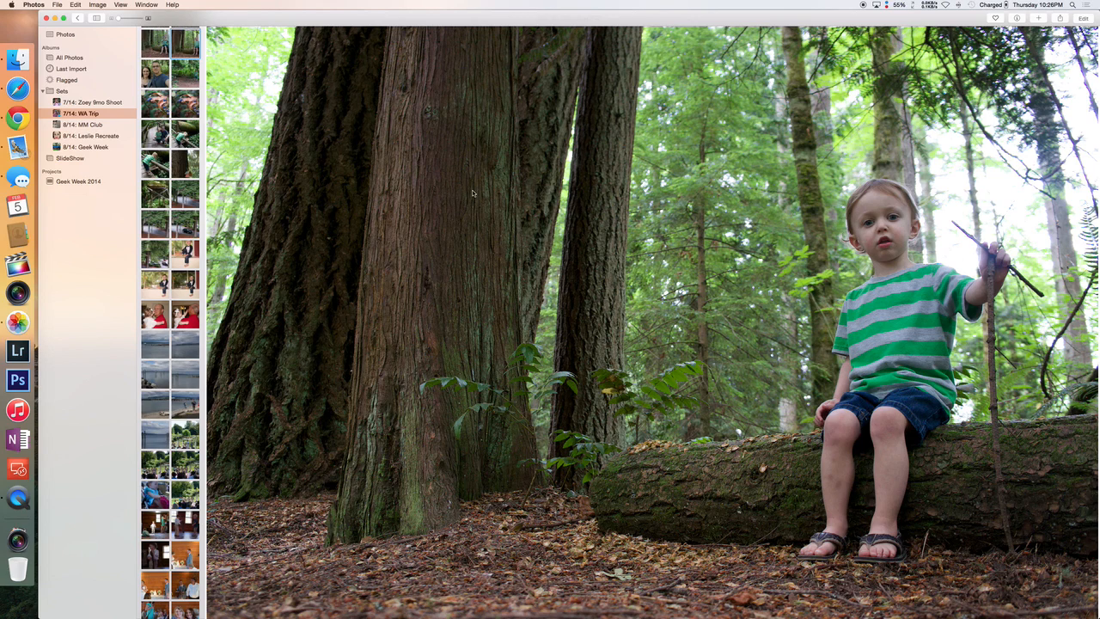
pyautogui.moveTo(488, 198)
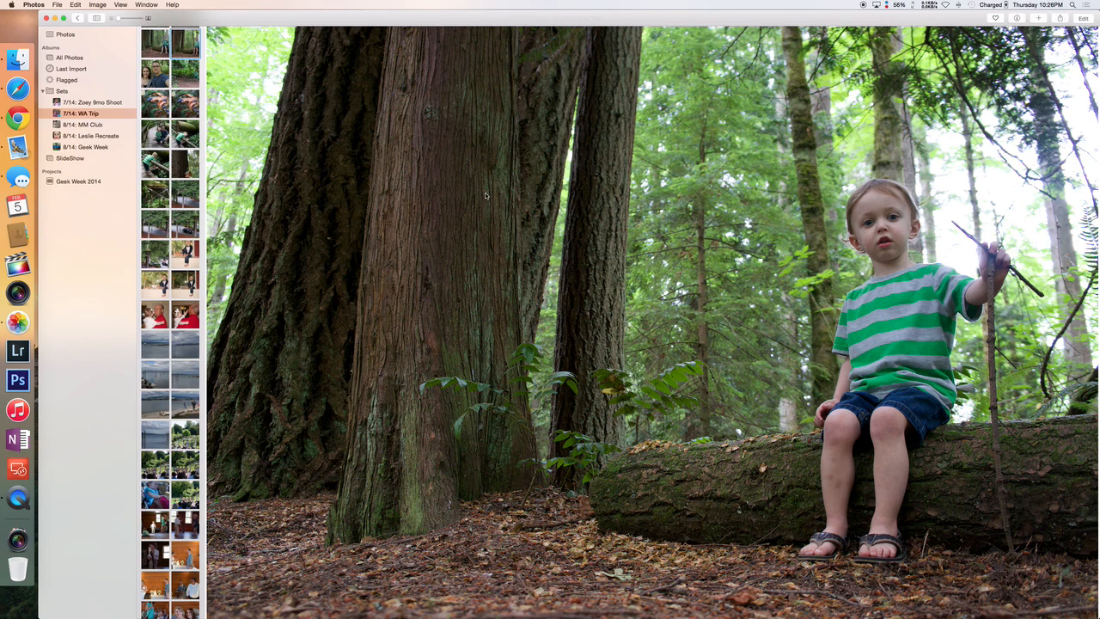
pyautogui.moveTo(543, 188)
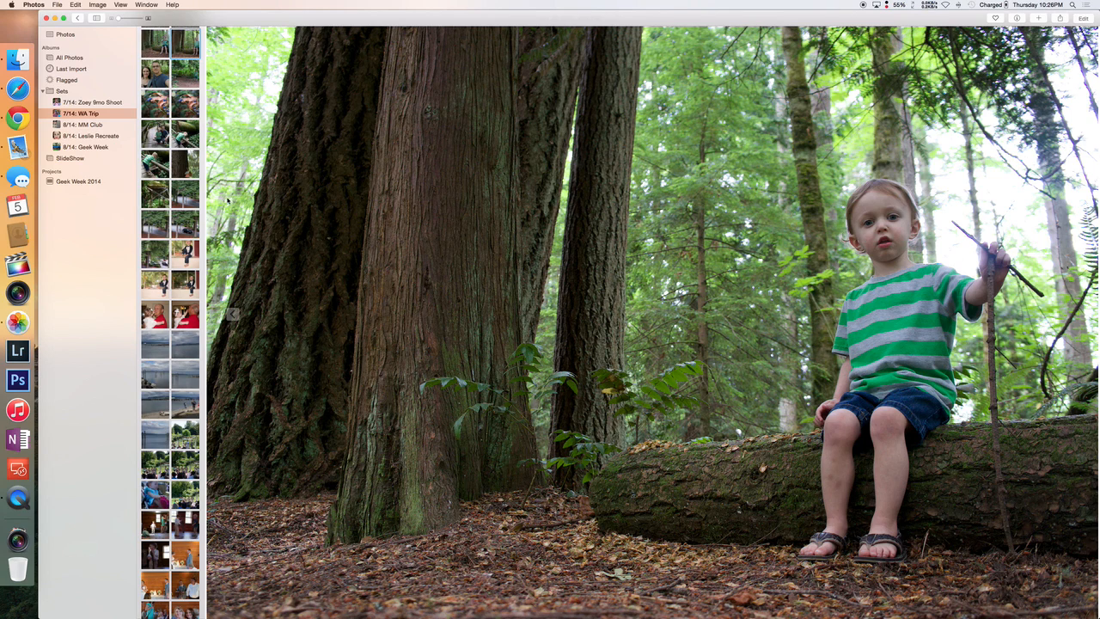
pyautogui.scroll(-3)
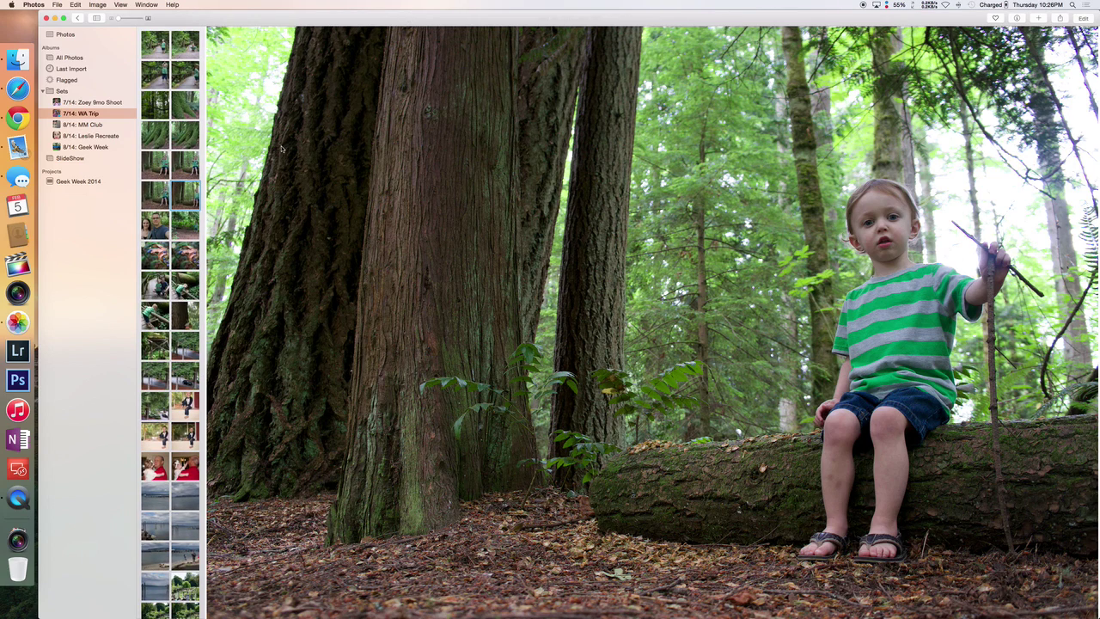
pyautogui.moveTo(659, 148)
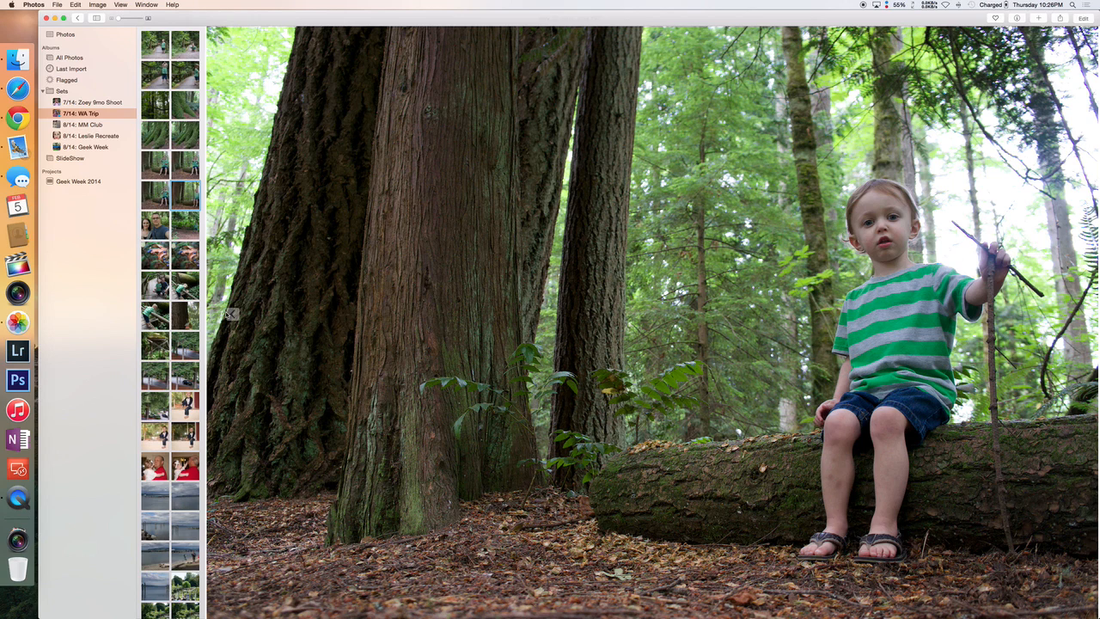
# Show the photo of the boy on the window seat and review its share destinations
pyautogui.click(184, 406)
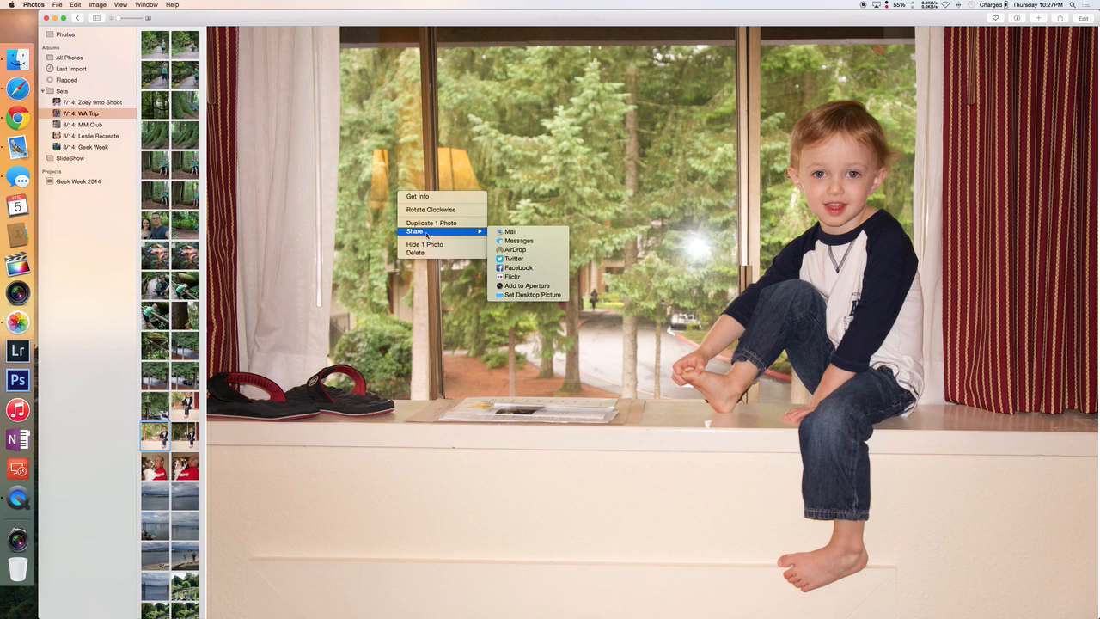
pyautogui.moveTo(351, 170)
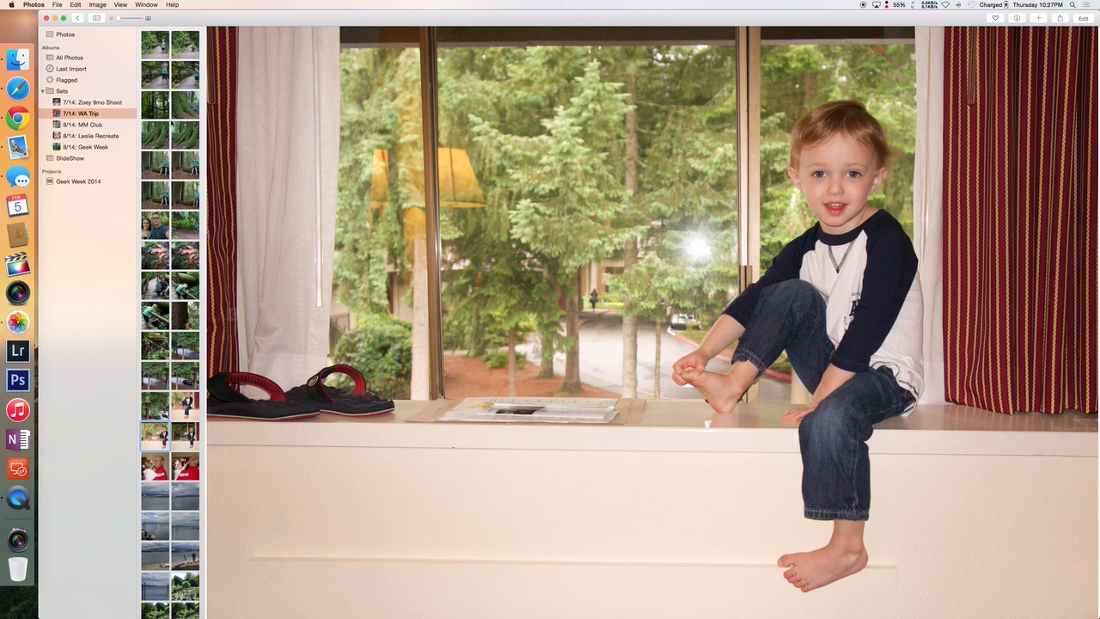
pyautogui.moveTo(73, 124)
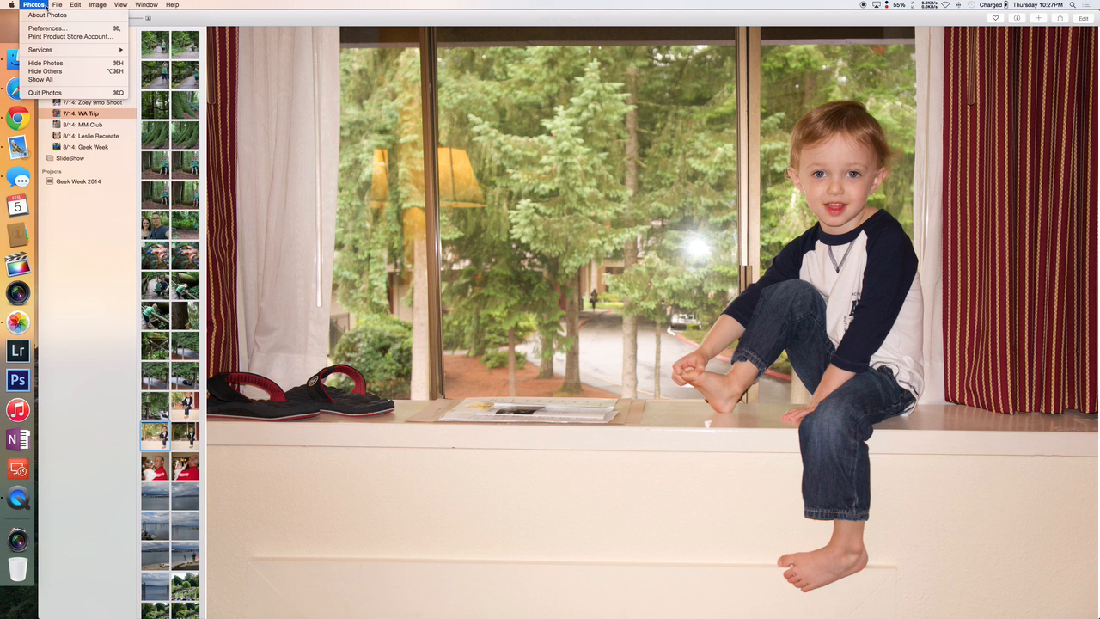
# Quit Photos so it can be relaunched into the Choose Library dialog
pyautogui.click(62, 91)
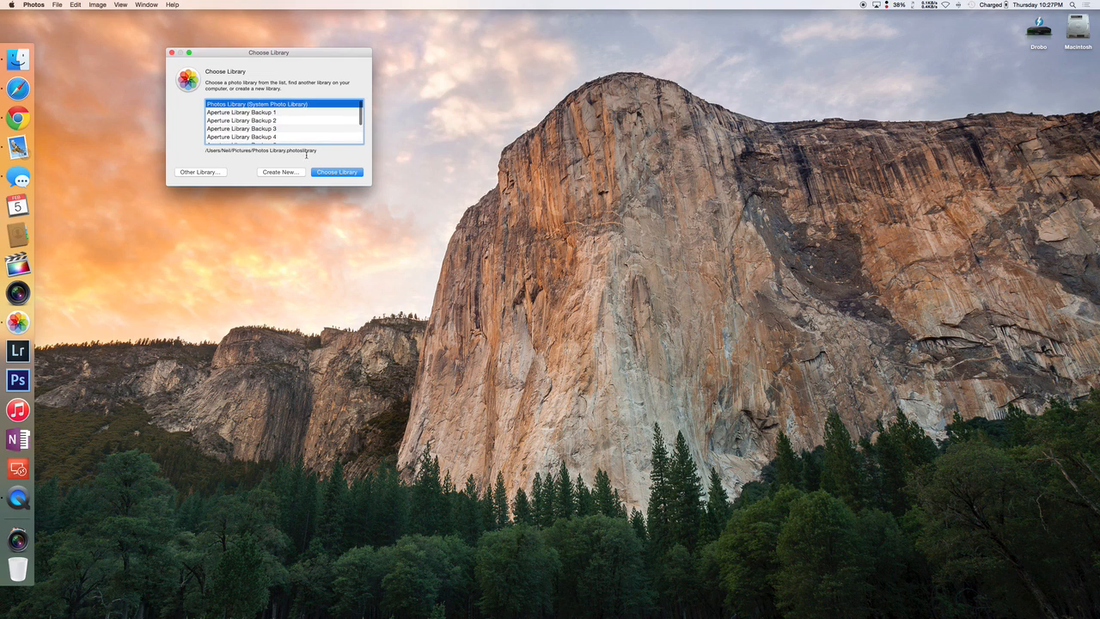
# Pick the System Photo Library from the Choose Library list and reopen it
pyautogui.scroll(-3)
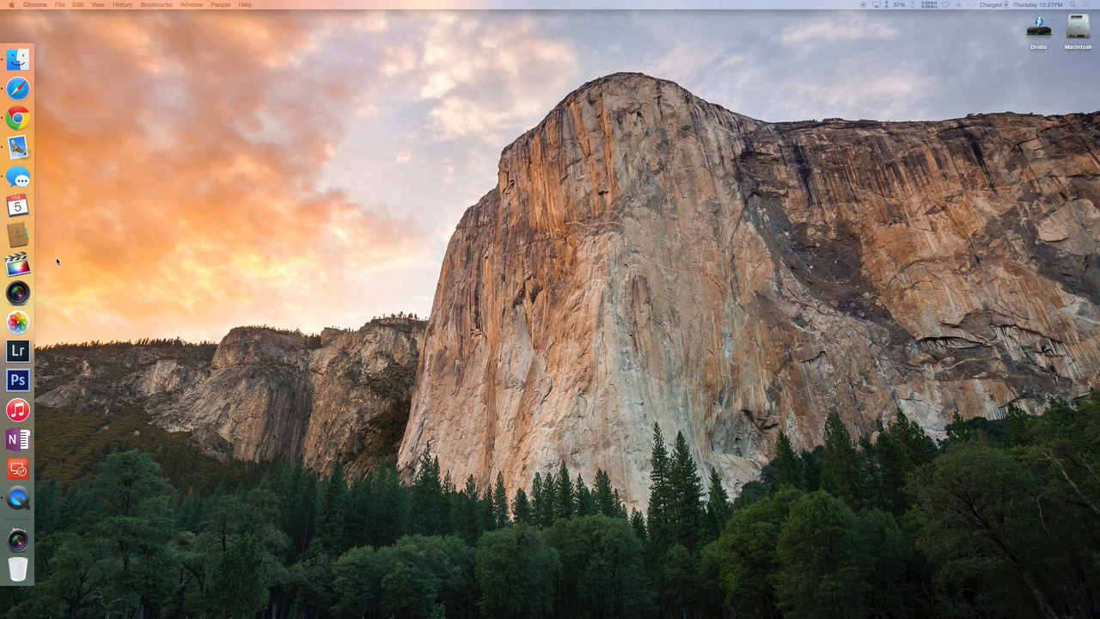
pyautogui.moveTo(21, 292)
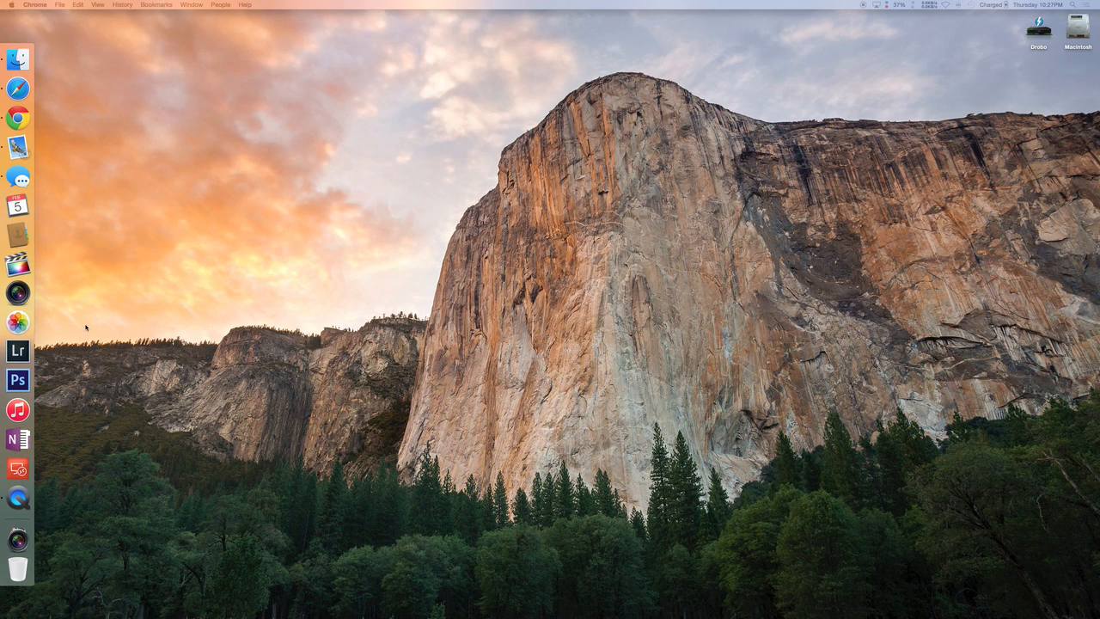
pyautogui.moveTo(90, 306)
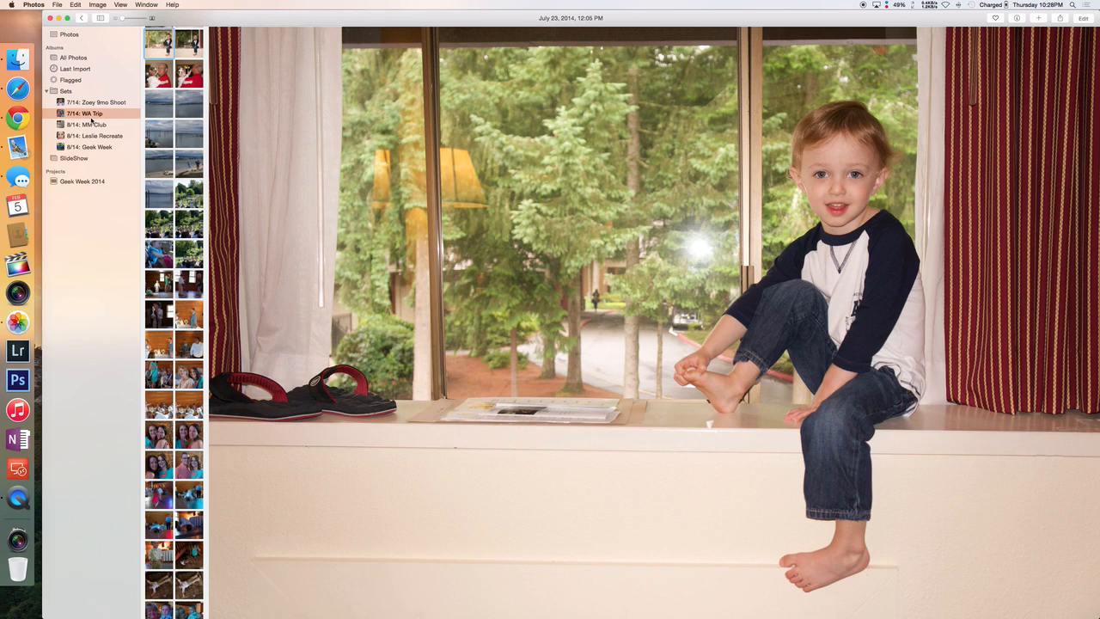
# Show the Zoey 9mo Shoot album as a grid of baby photo thumbnails
pyautogui.click(86, 102)
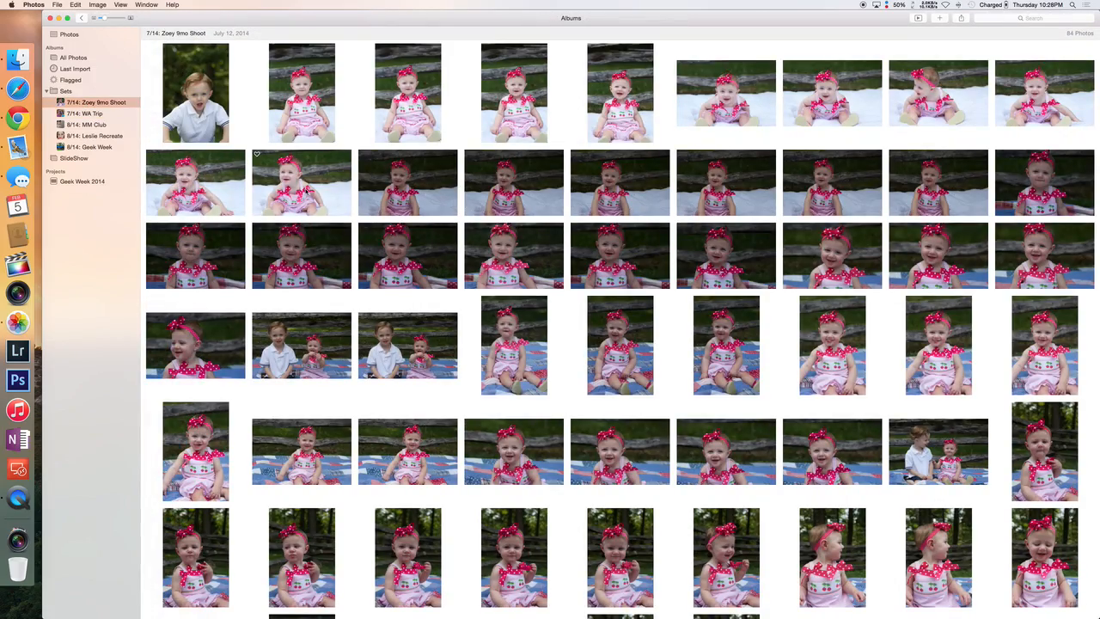
pyautogui.scroll(-3)
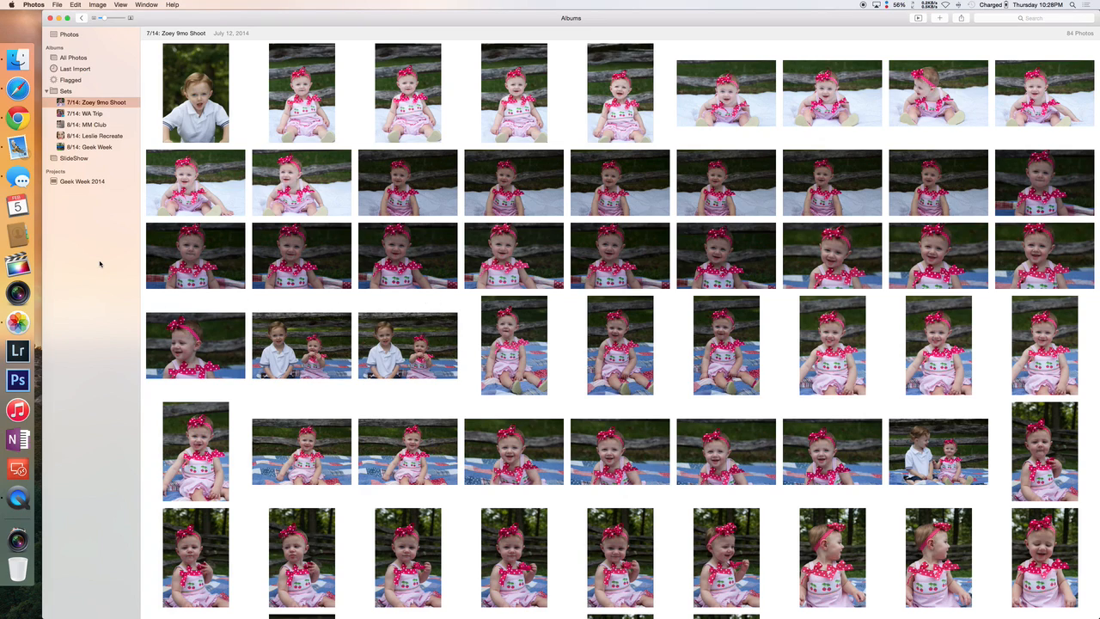
pyautogui.moveTo(97, 265)
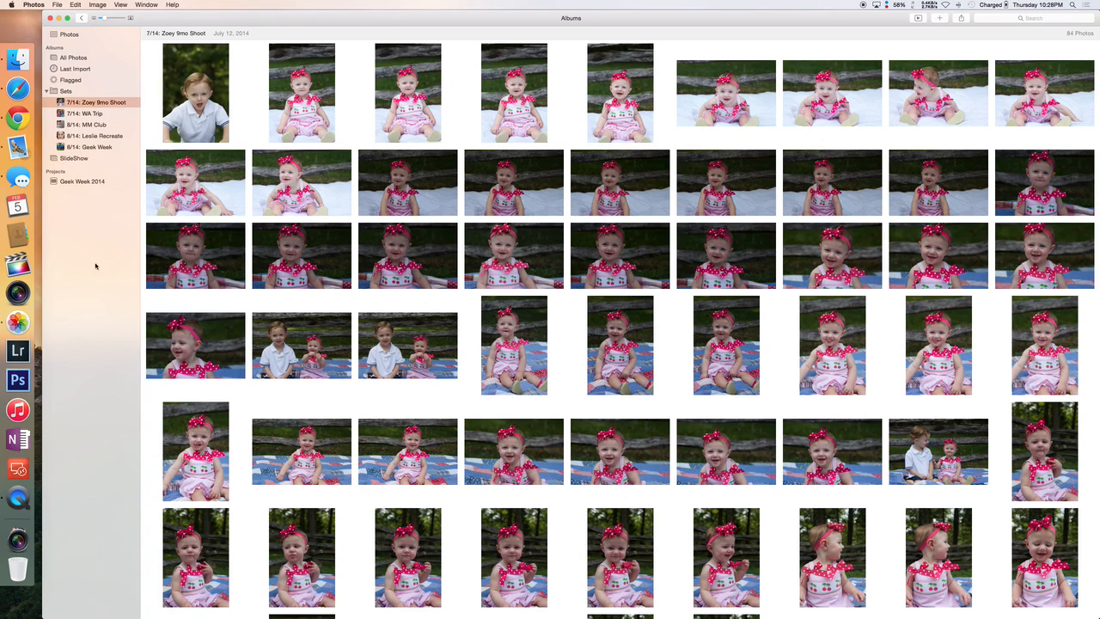